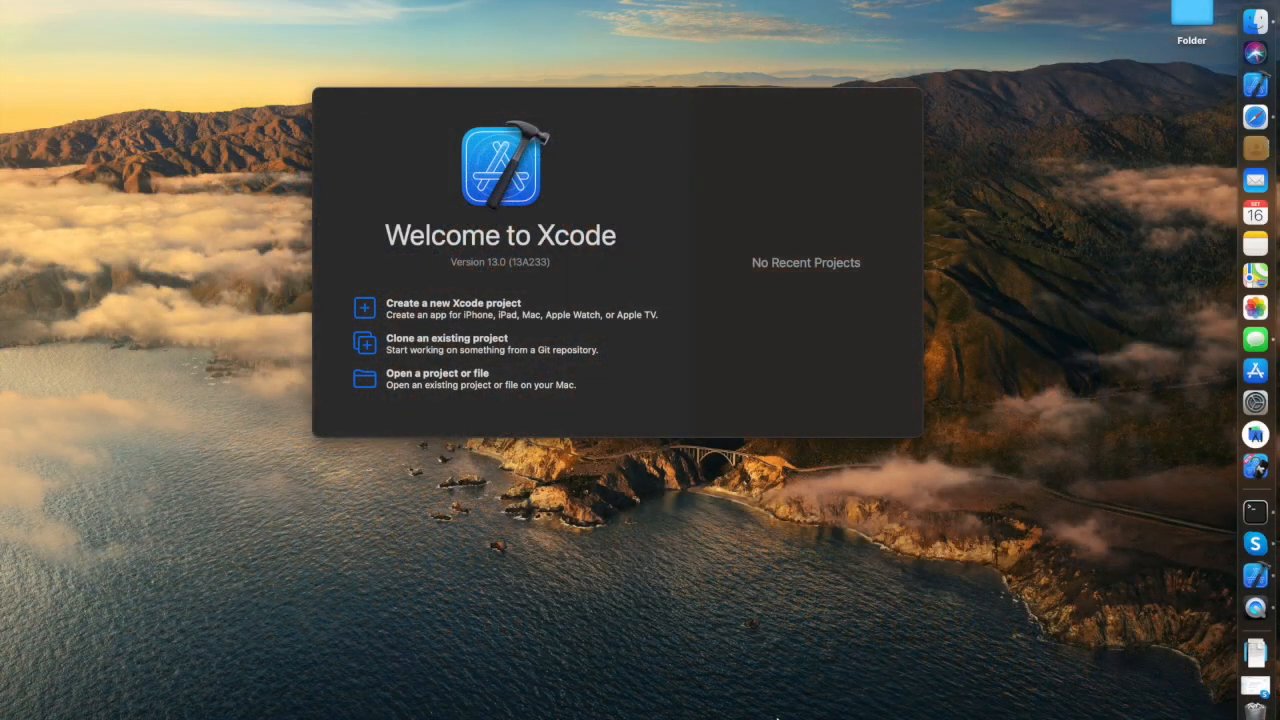
mouse_move(808, 684)
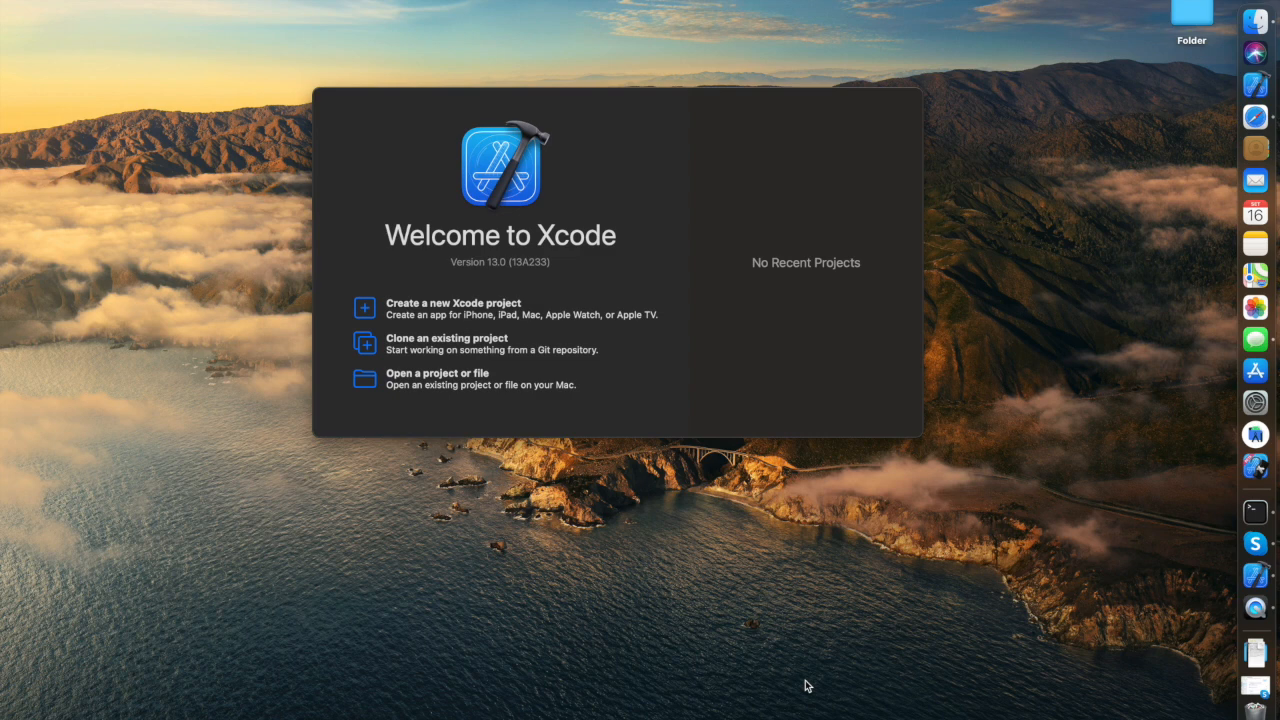
mouse_move(856, 528)
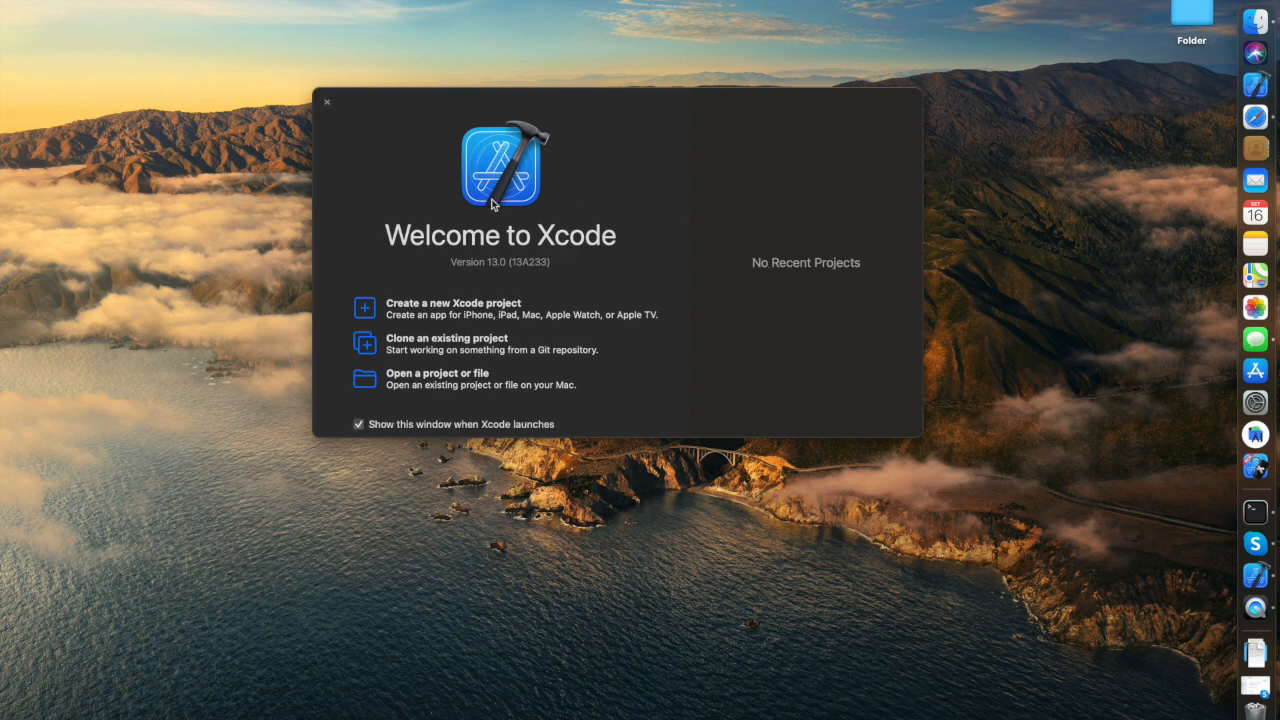
mouse_move(498, 278)
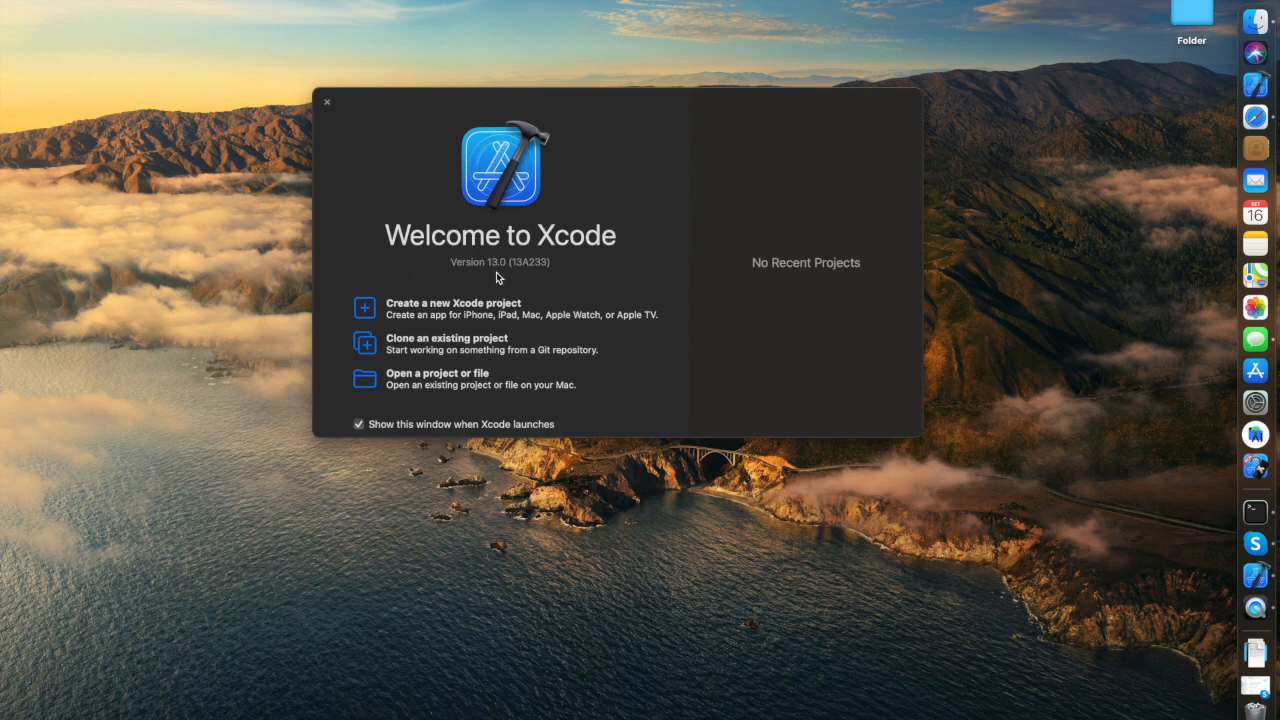
mouse_move(562, 252)
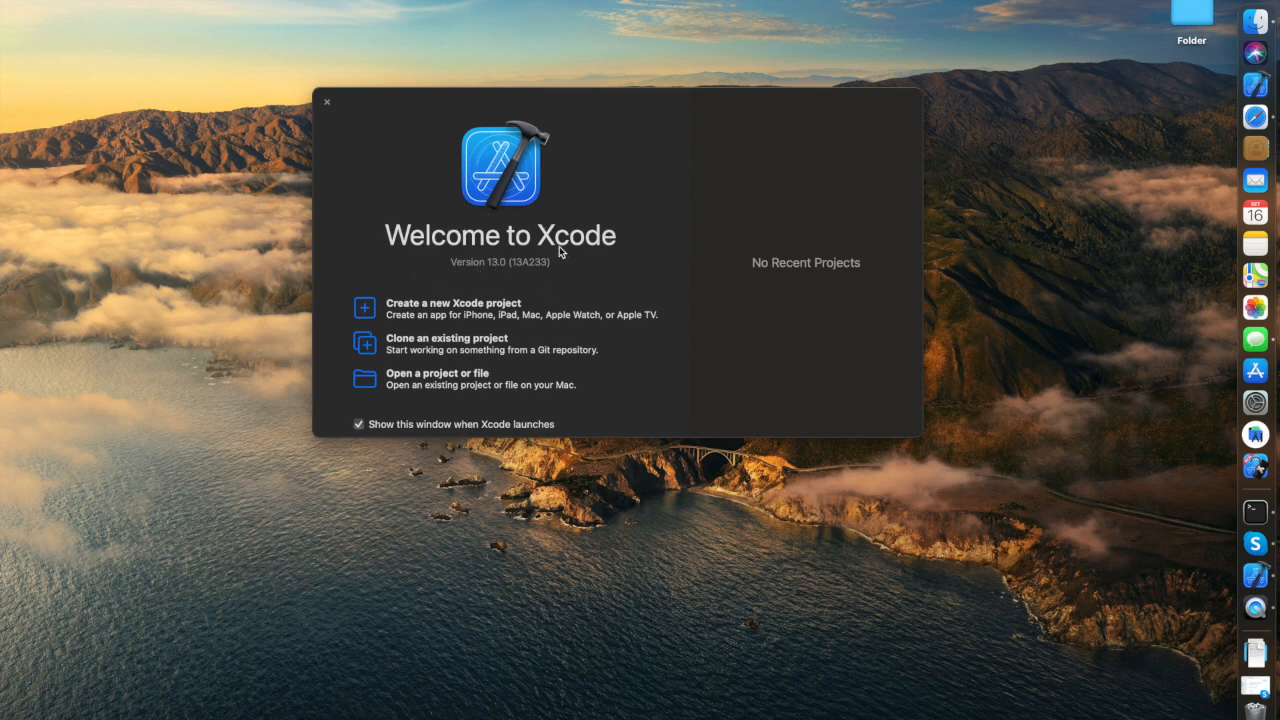
mouse_move(594, 260)
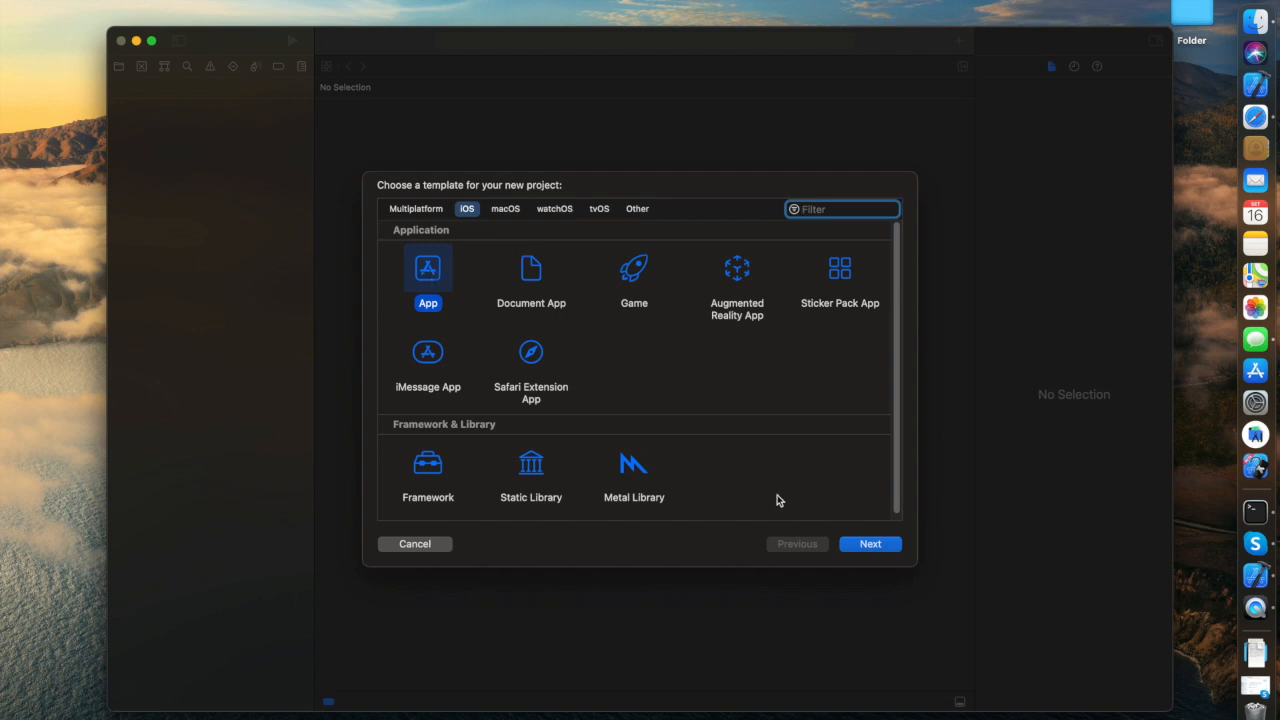
Step: Create the iOS App project InfoPlistDemo with SwiftUI interface, saved on the Desktop
click(868, 544)
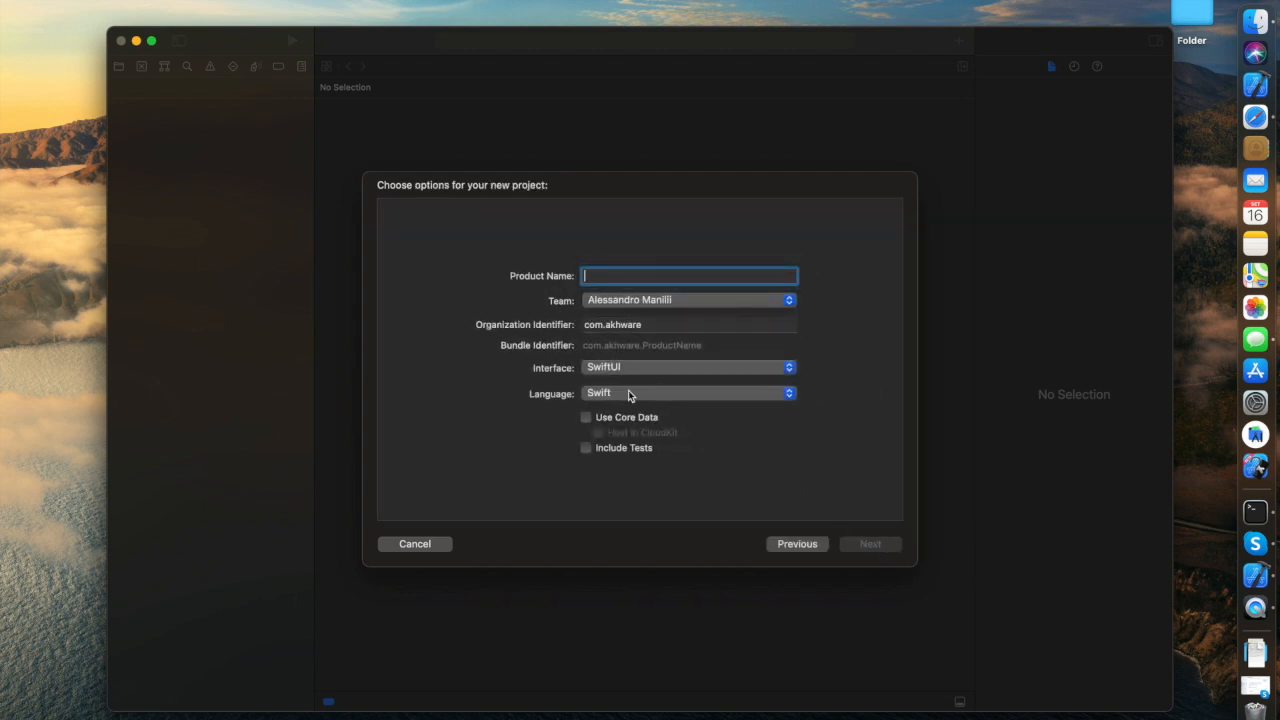
mouse_move(698, 440)
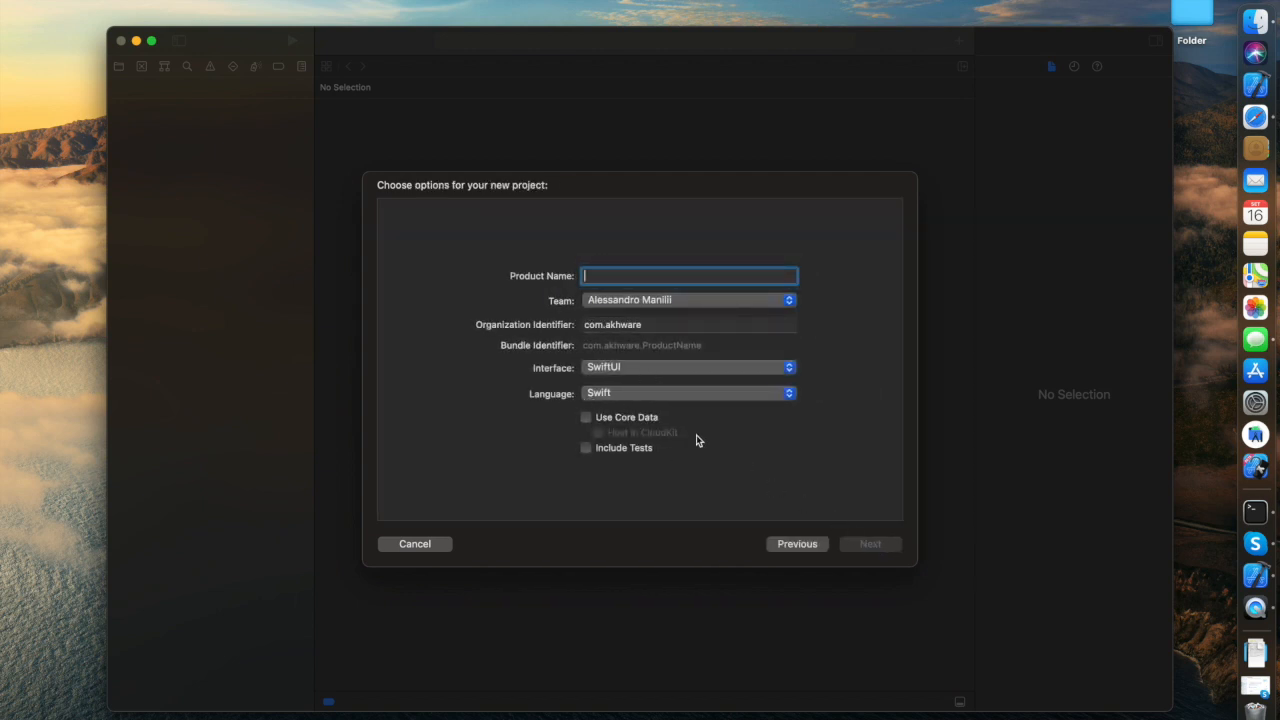
text(InfoPlistDemo)
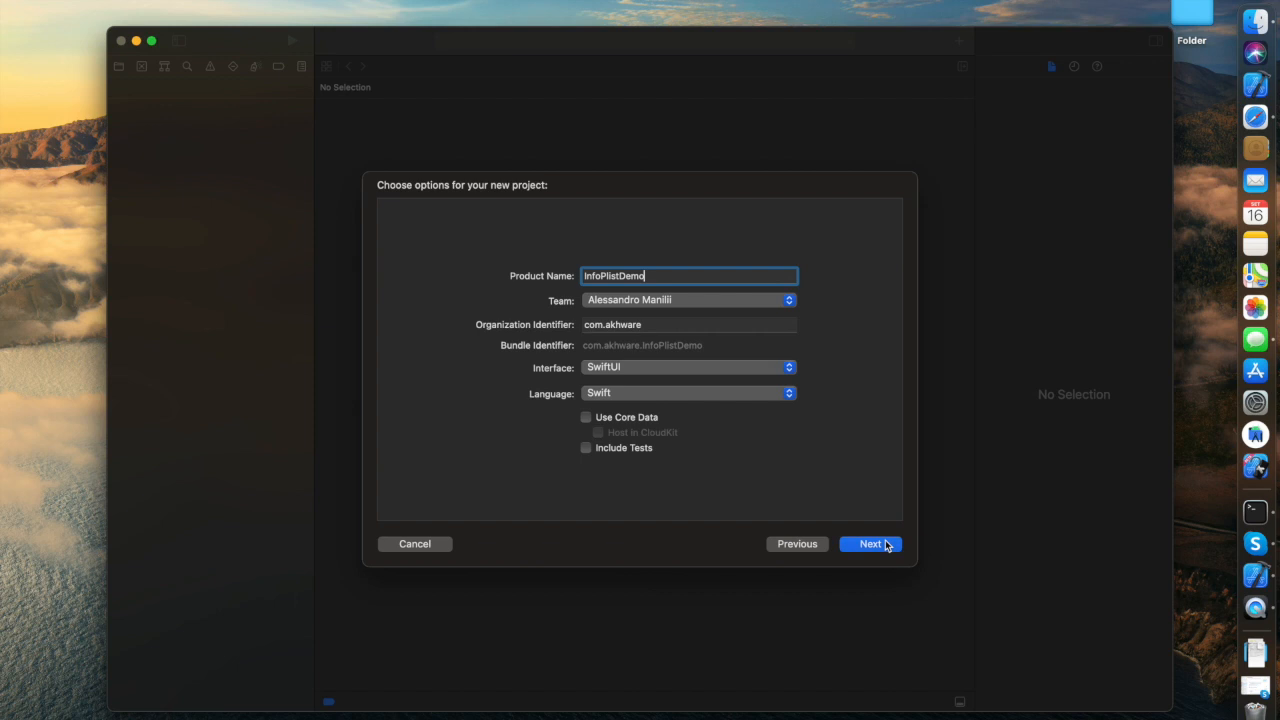
click(868, 544)
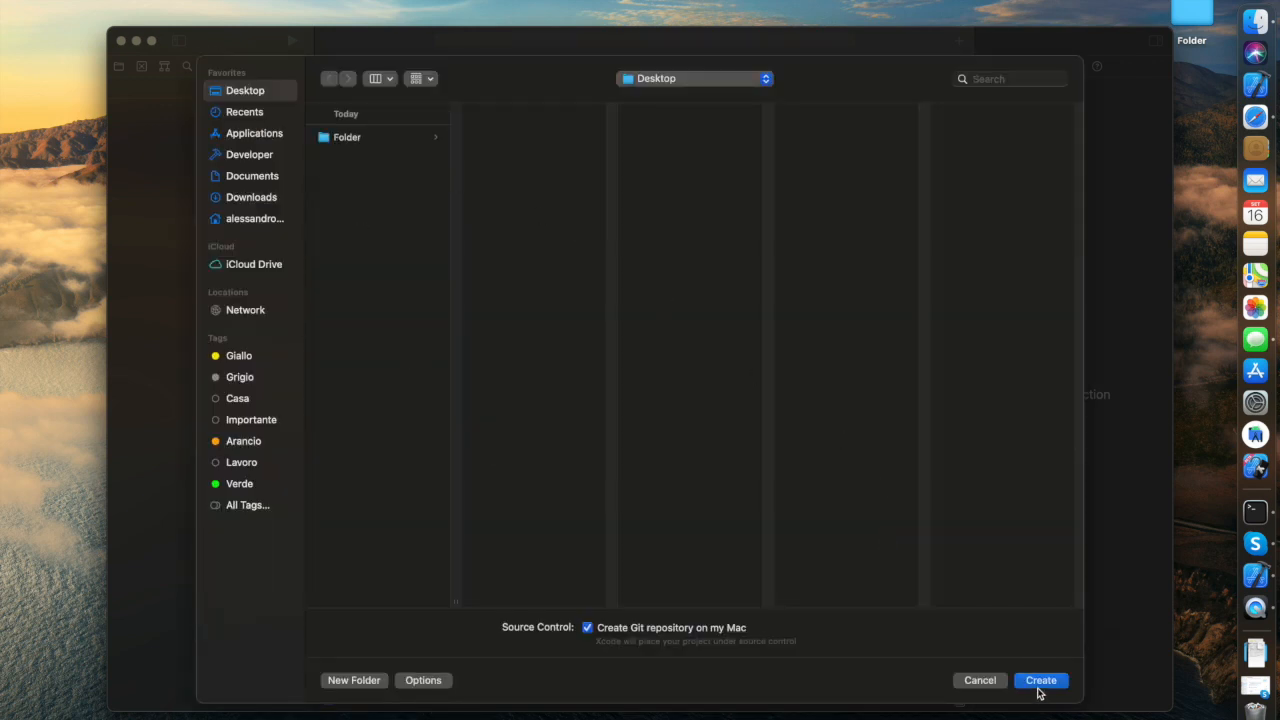
click(1040, 680)
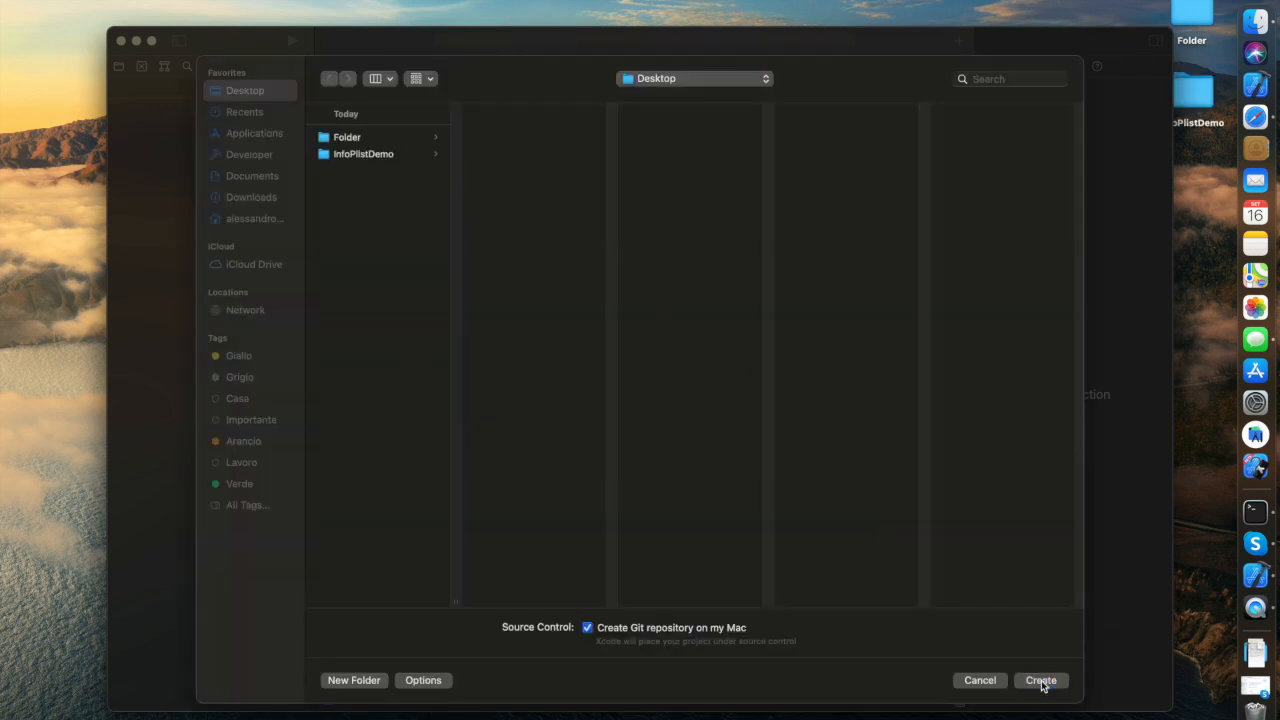
click(1040, 680)
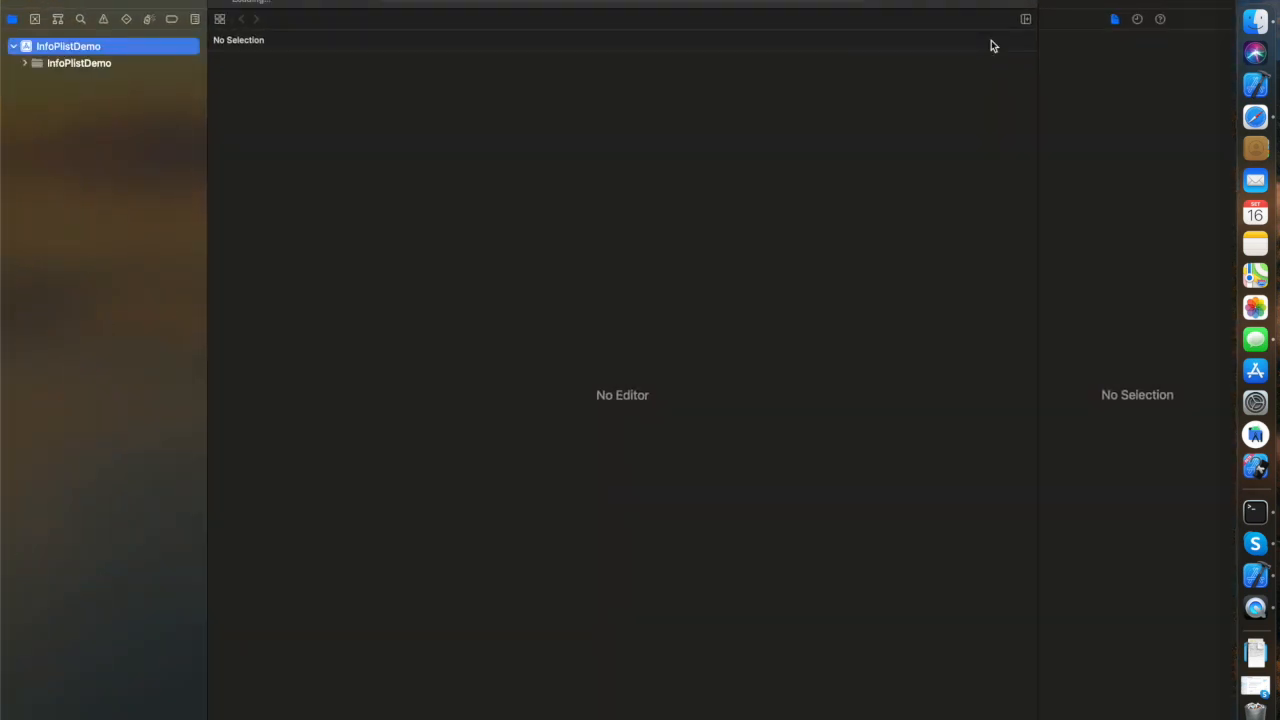
Step: Expand the InfoPlistDemo group to reach ContentView.swift
click(68, 46)
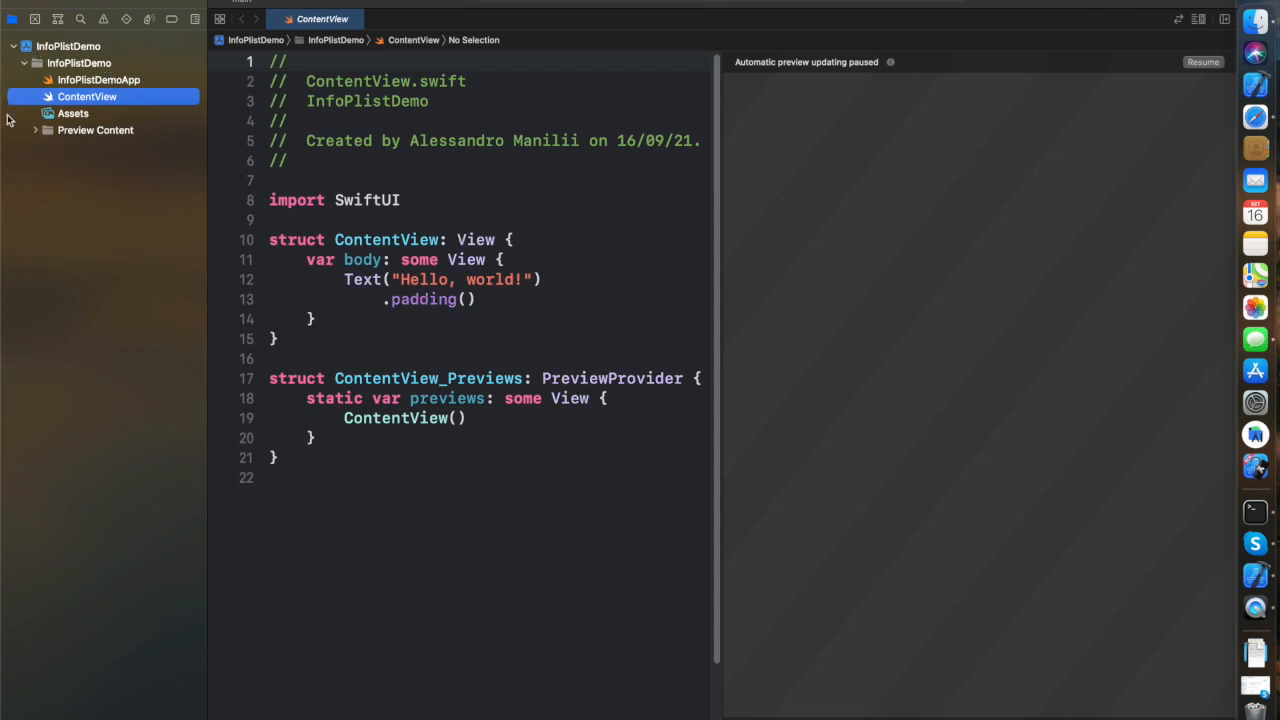
mouse_move(80, 164)
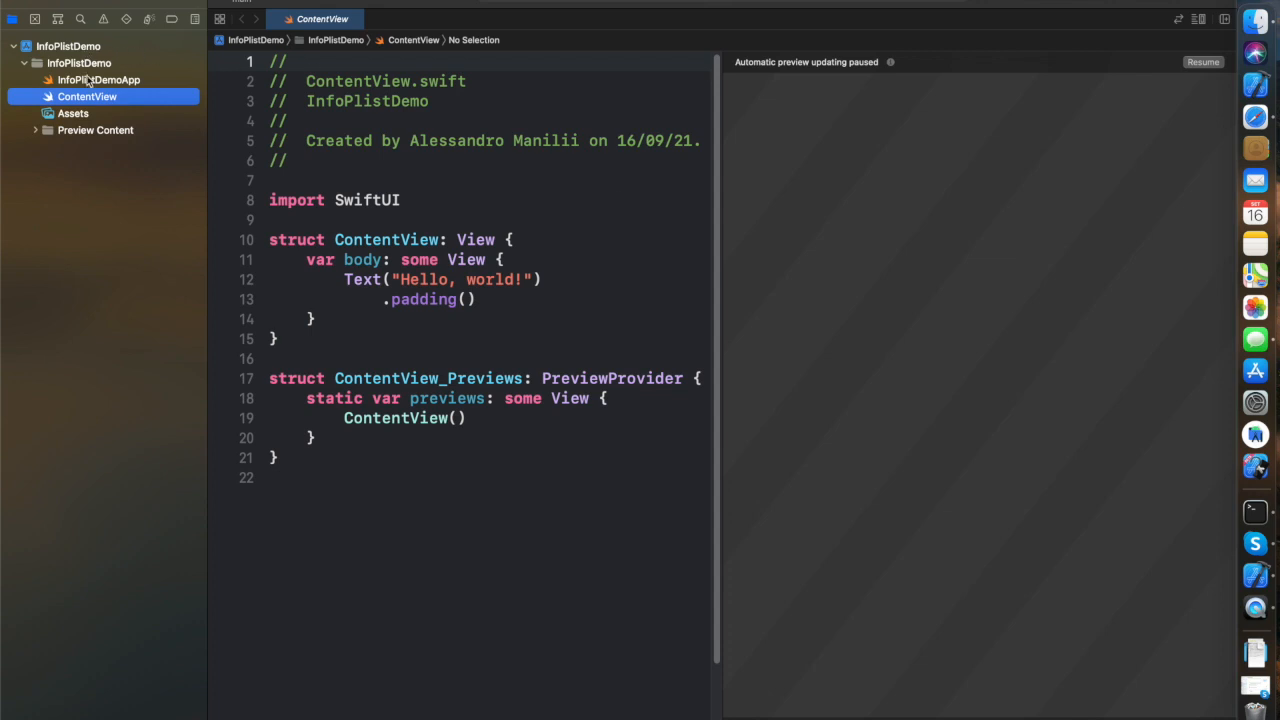
Step: Show the InfoPlistDemo target's Info properties from the project settings
click(68, 46)
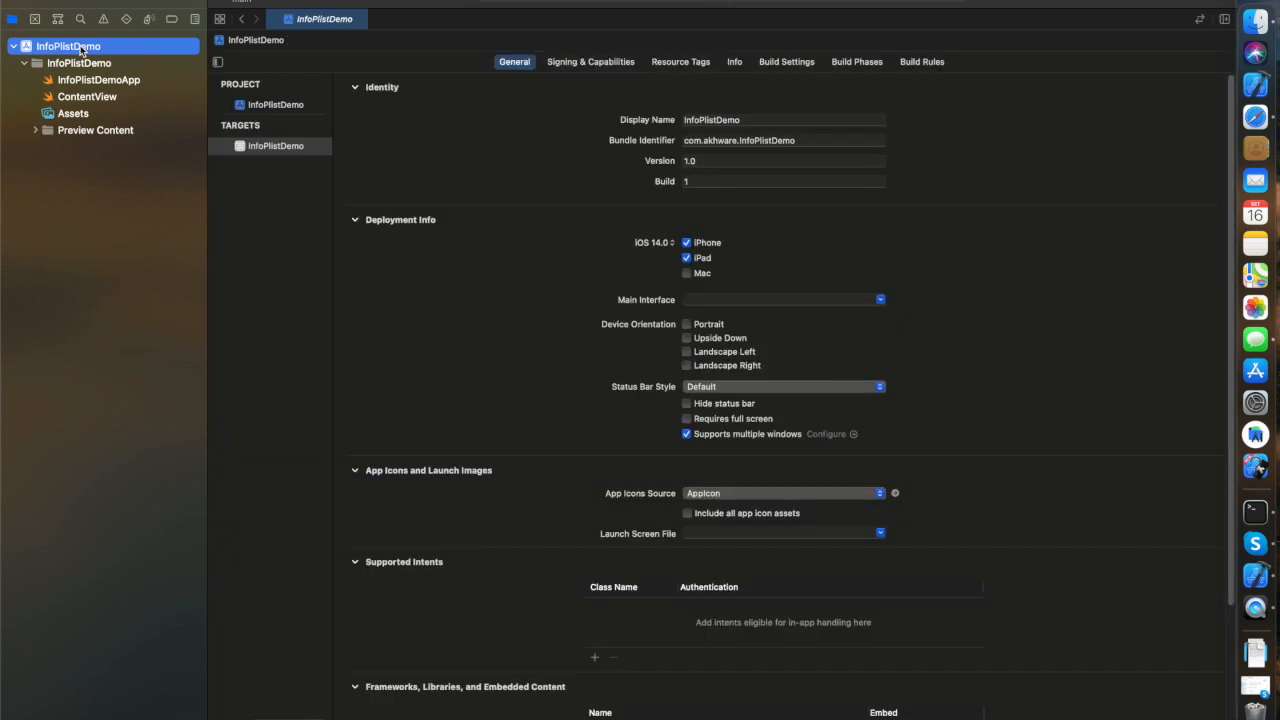
mouse_move(742, 98)
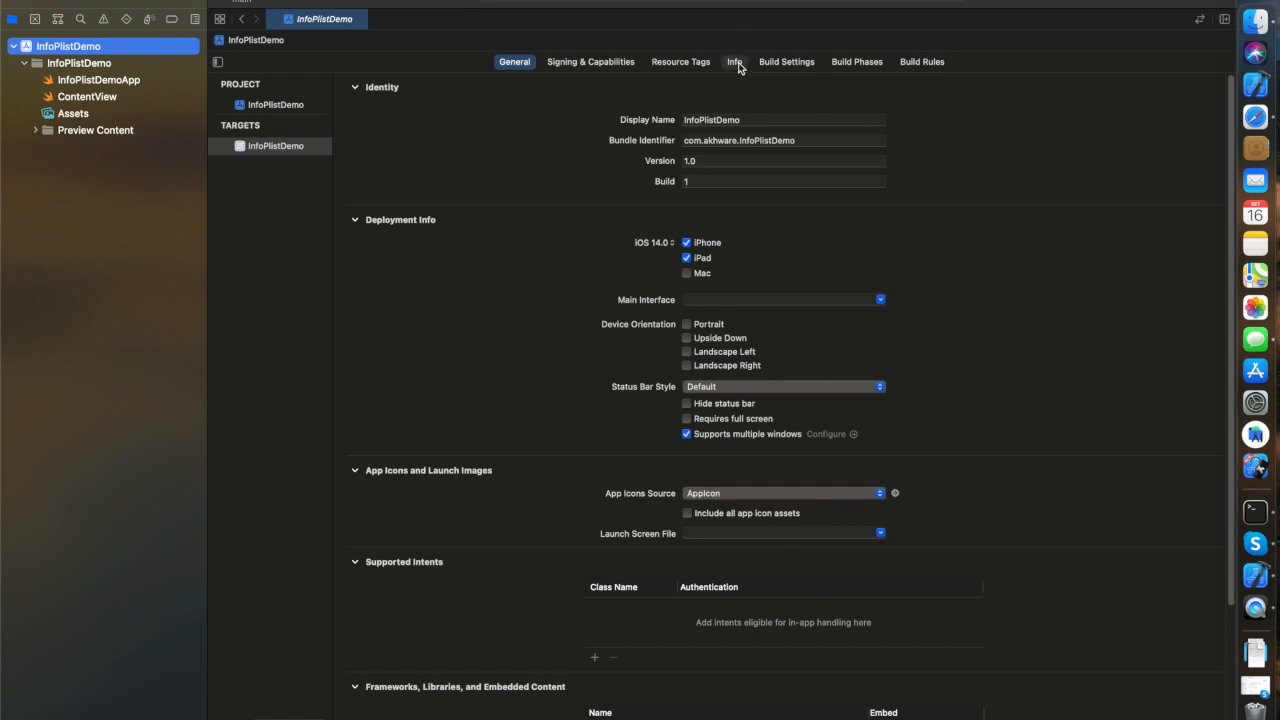
click(734, 60)
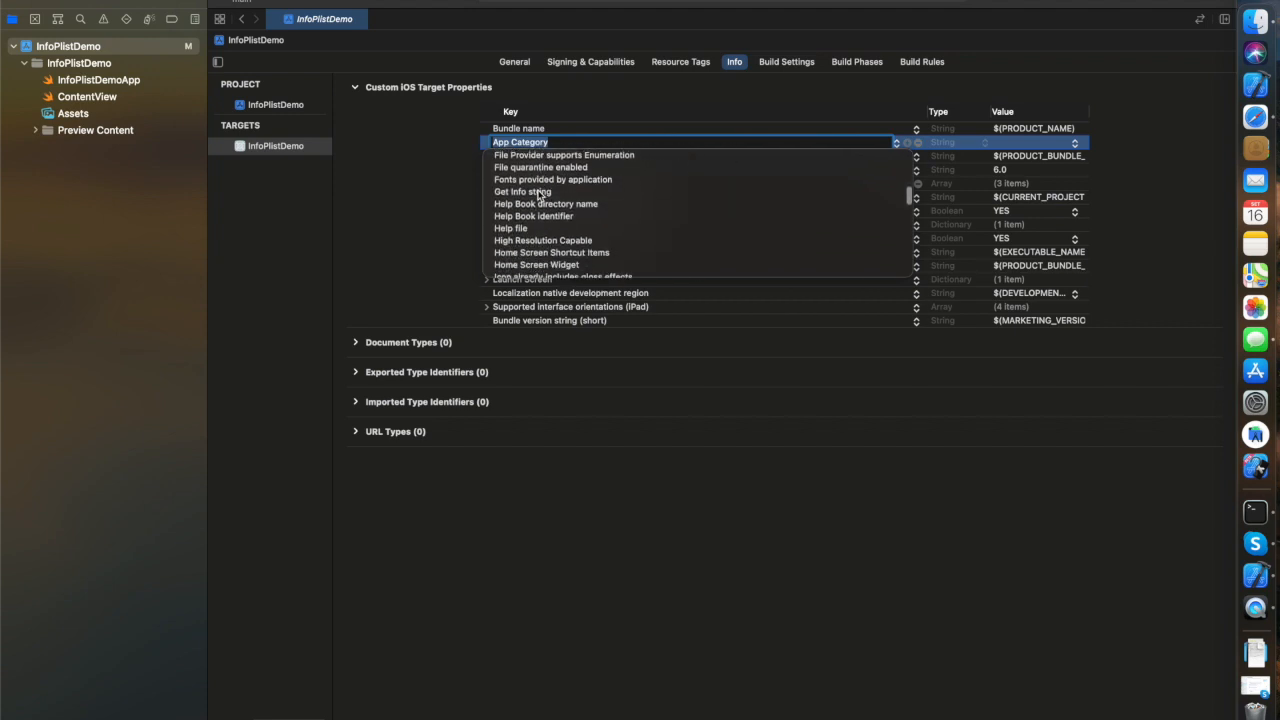
Step: Add Privacy - Camera Usage Description with the value "Let me use your camera"
scroll(down, 3)
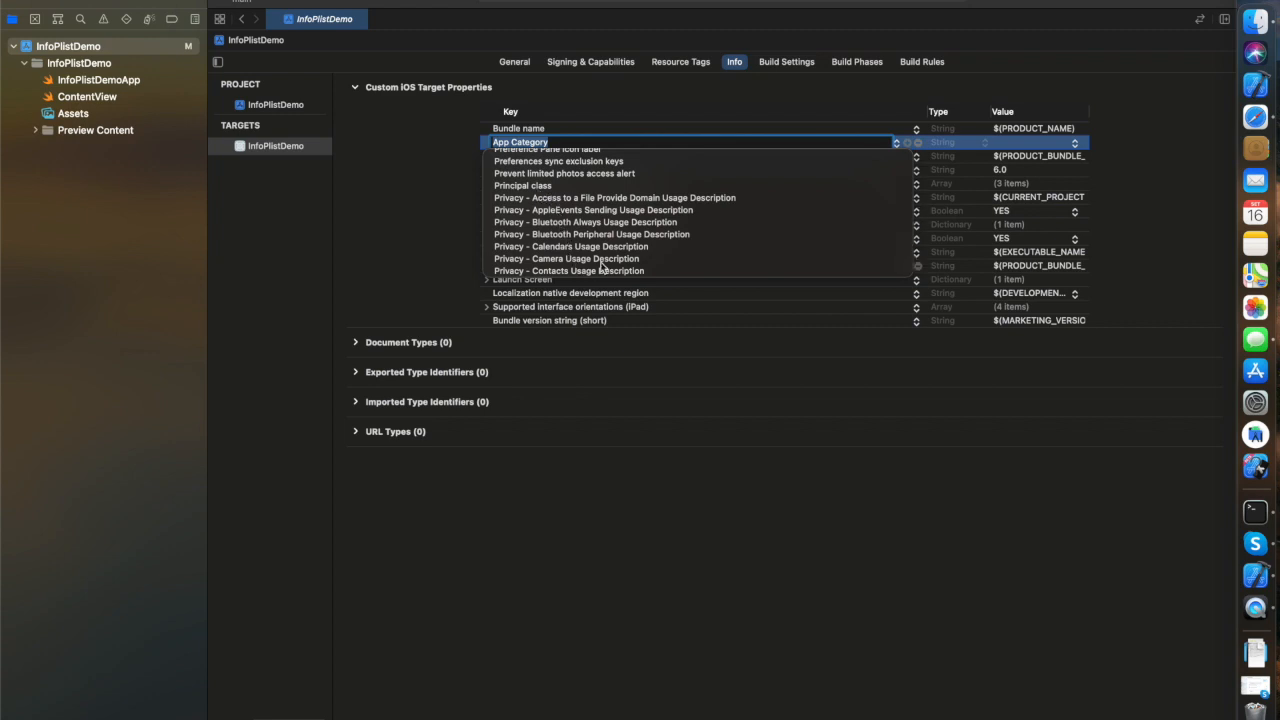
click(566, 258)
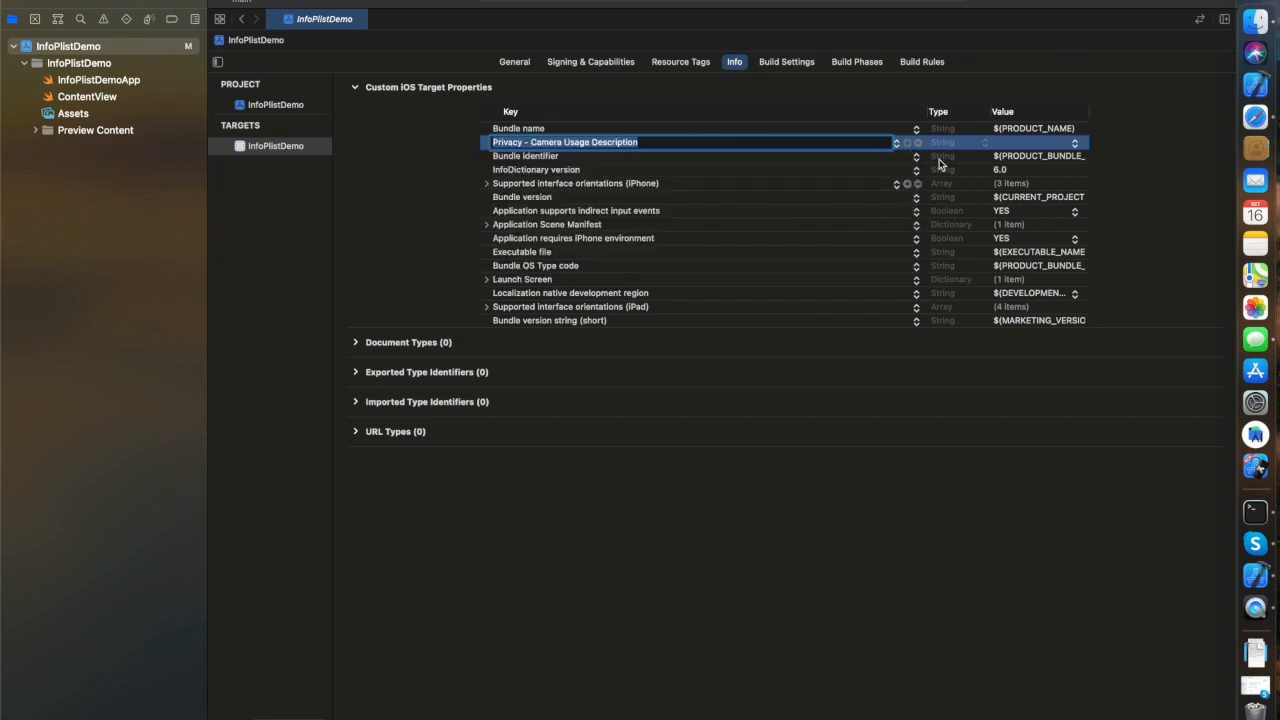
click(1040, 140)
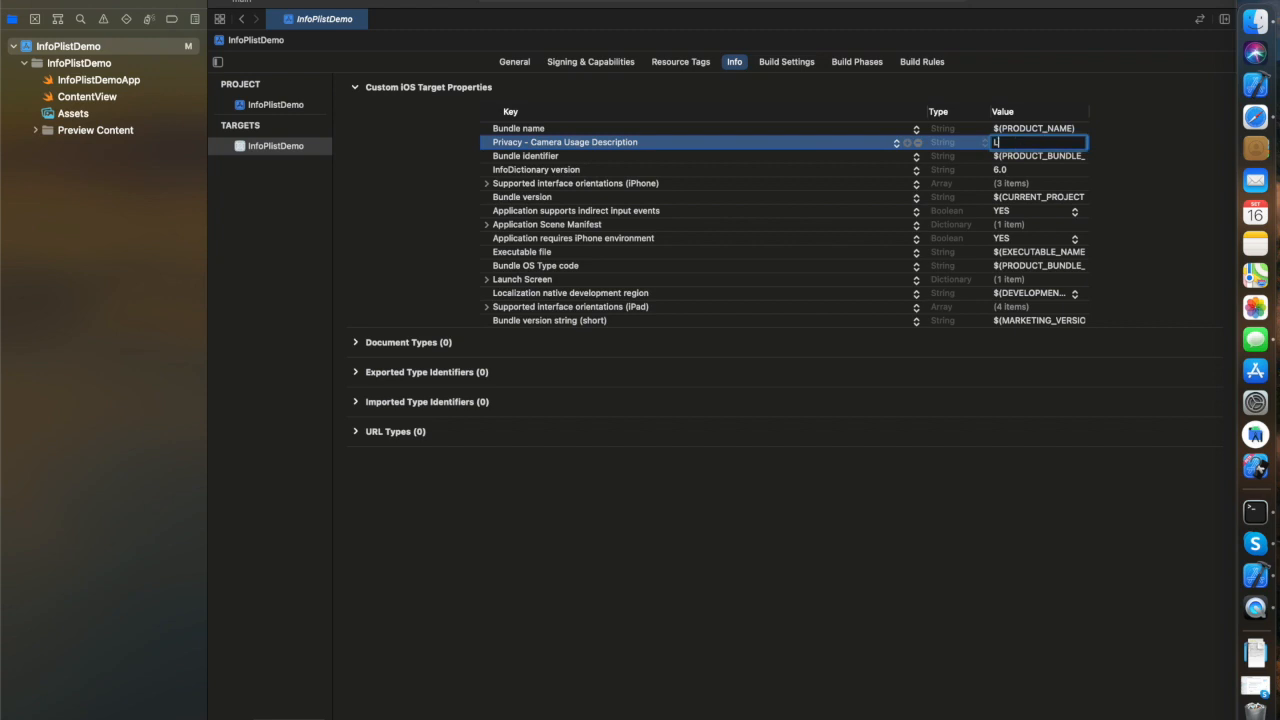
text(et me use your camera)
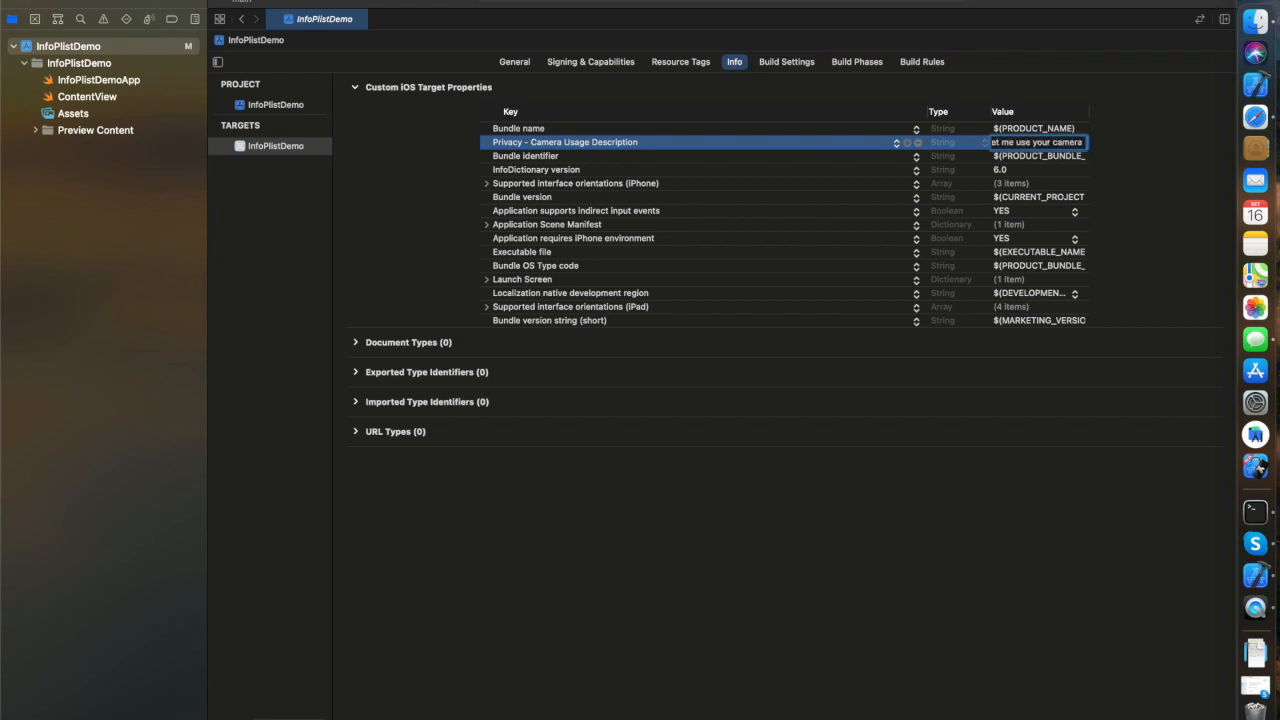
click(524, 156)
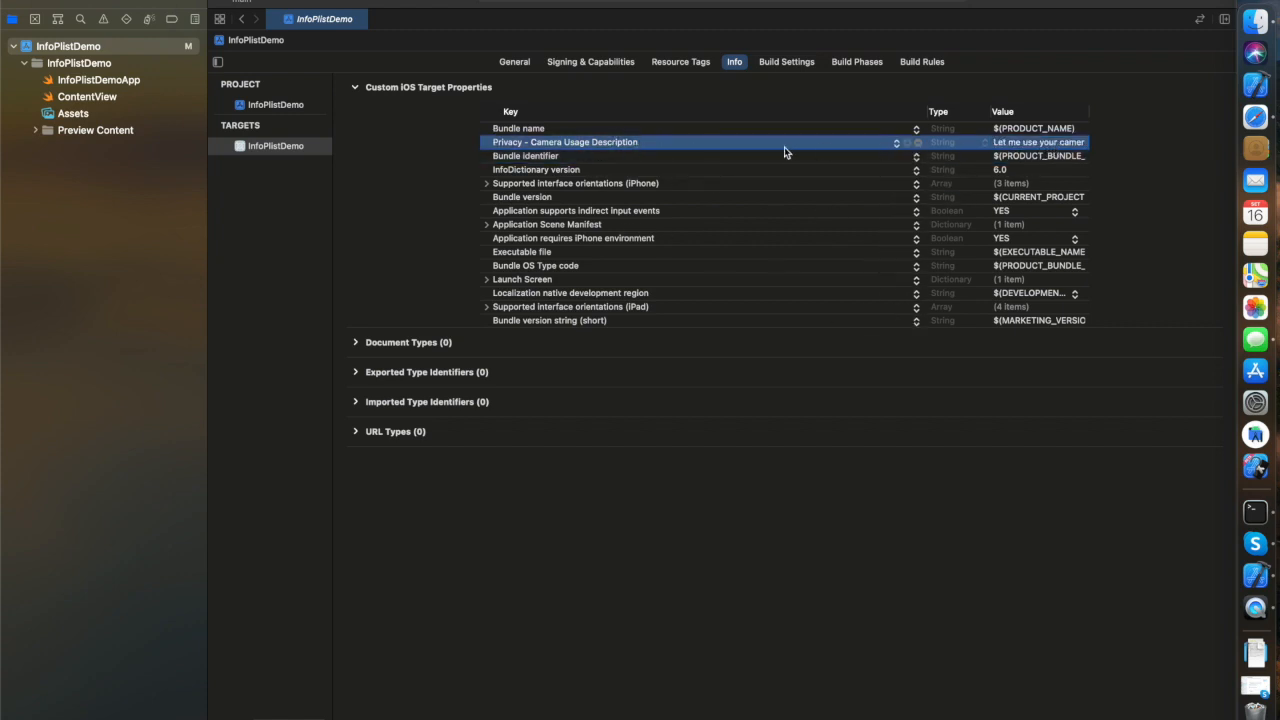
mouse_move(530, 562)
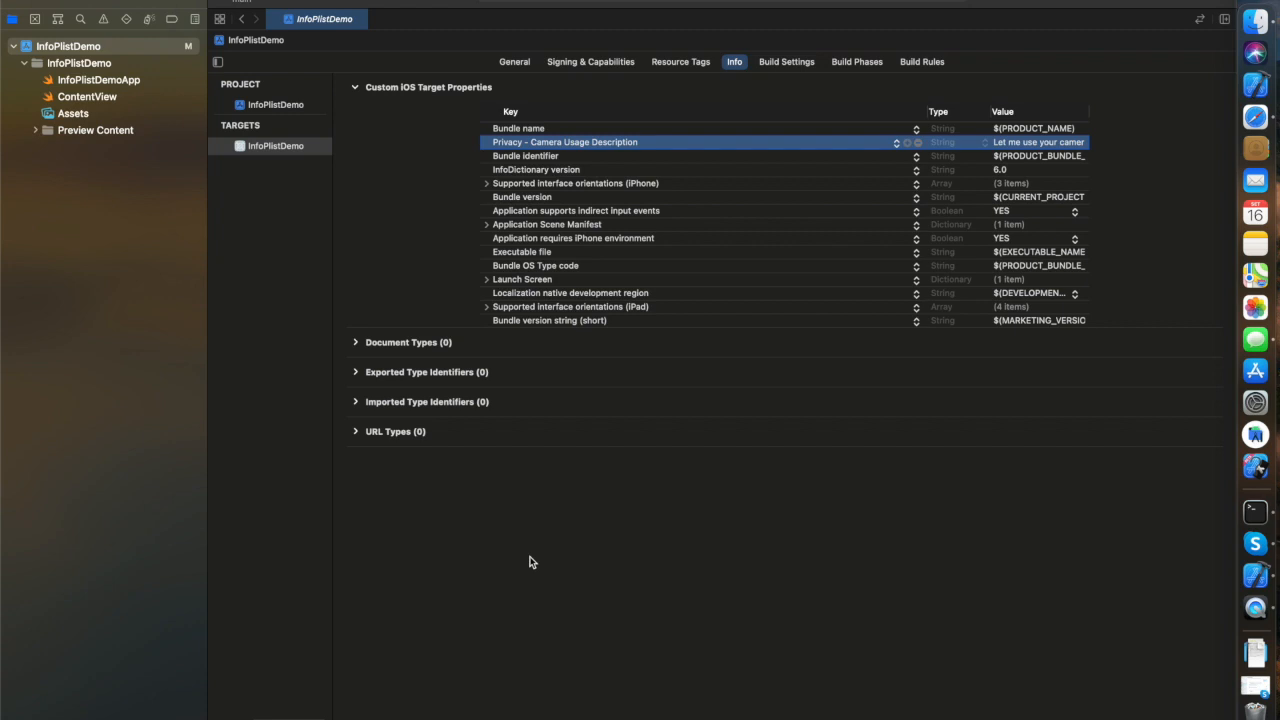
mouse_move(848, 76)
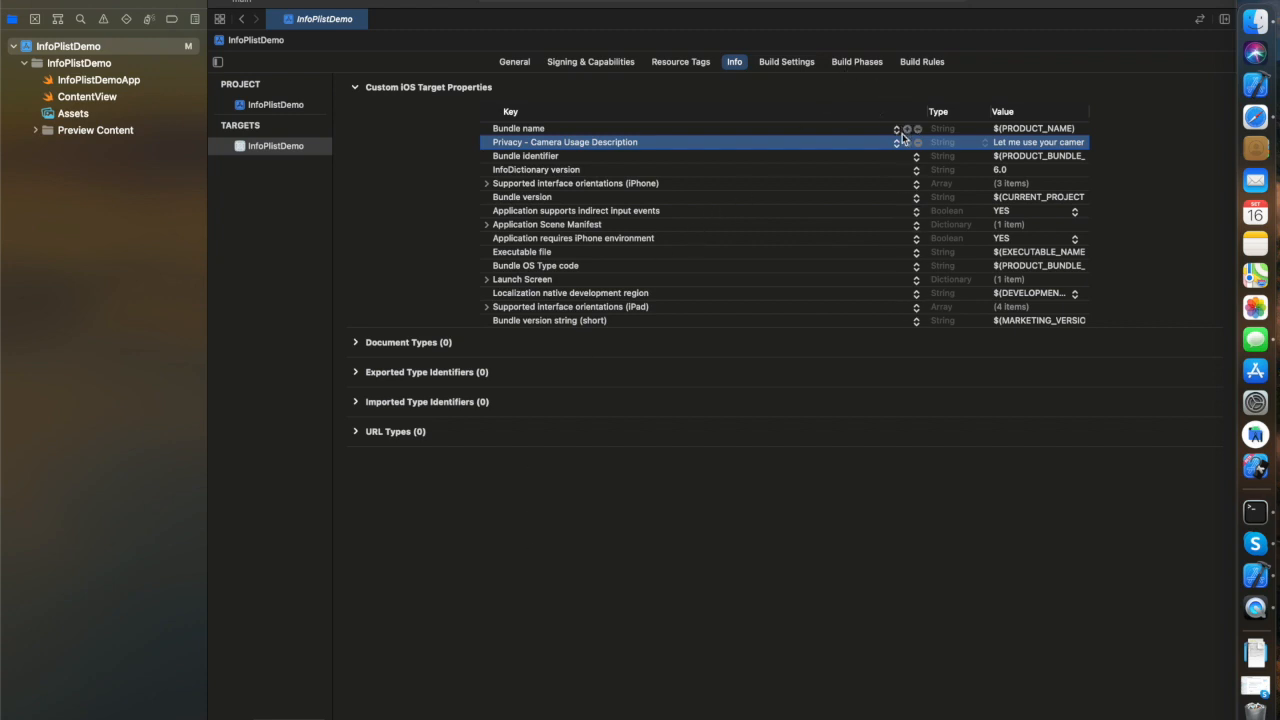
click(700, 140)
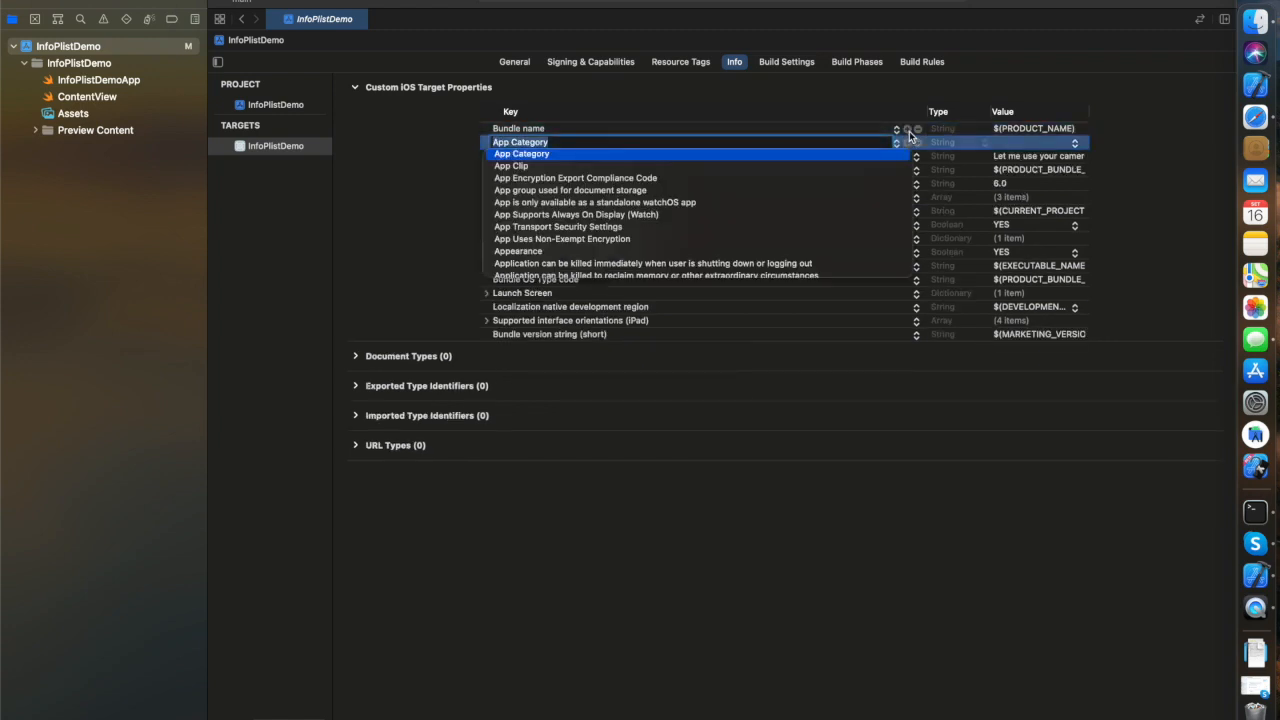
text(MyCustomKey)
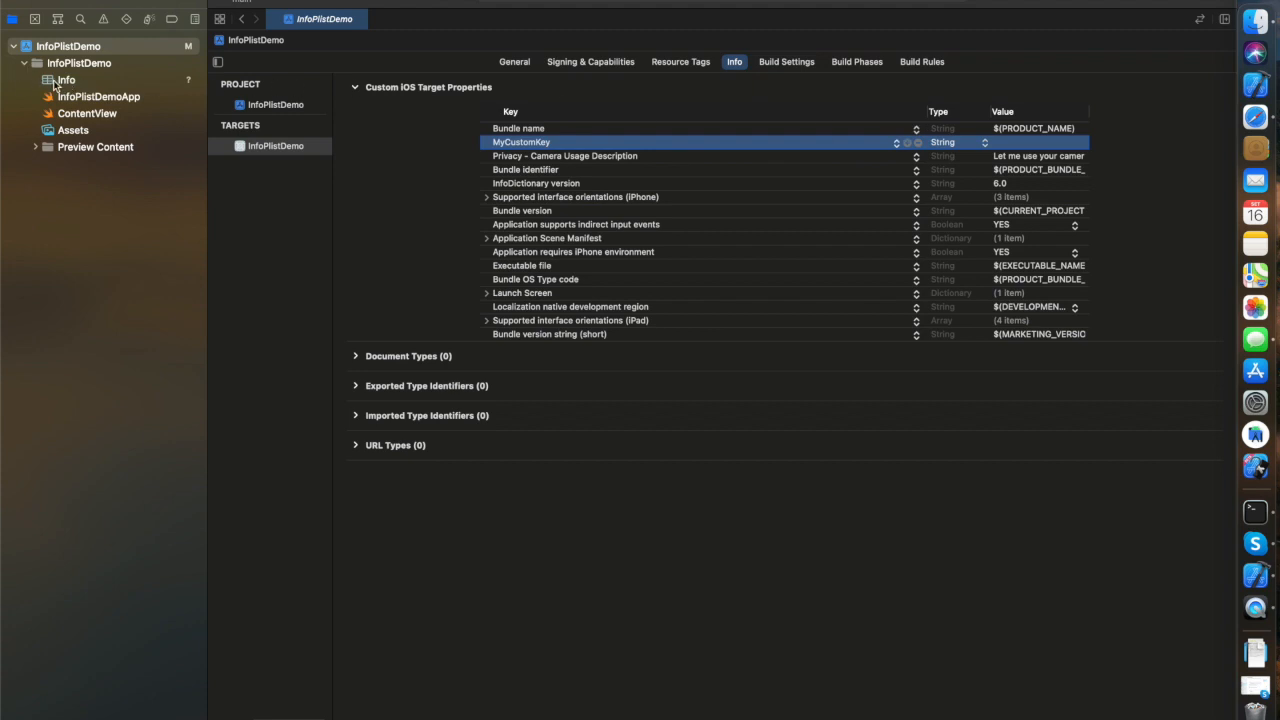
click(1040, 142)
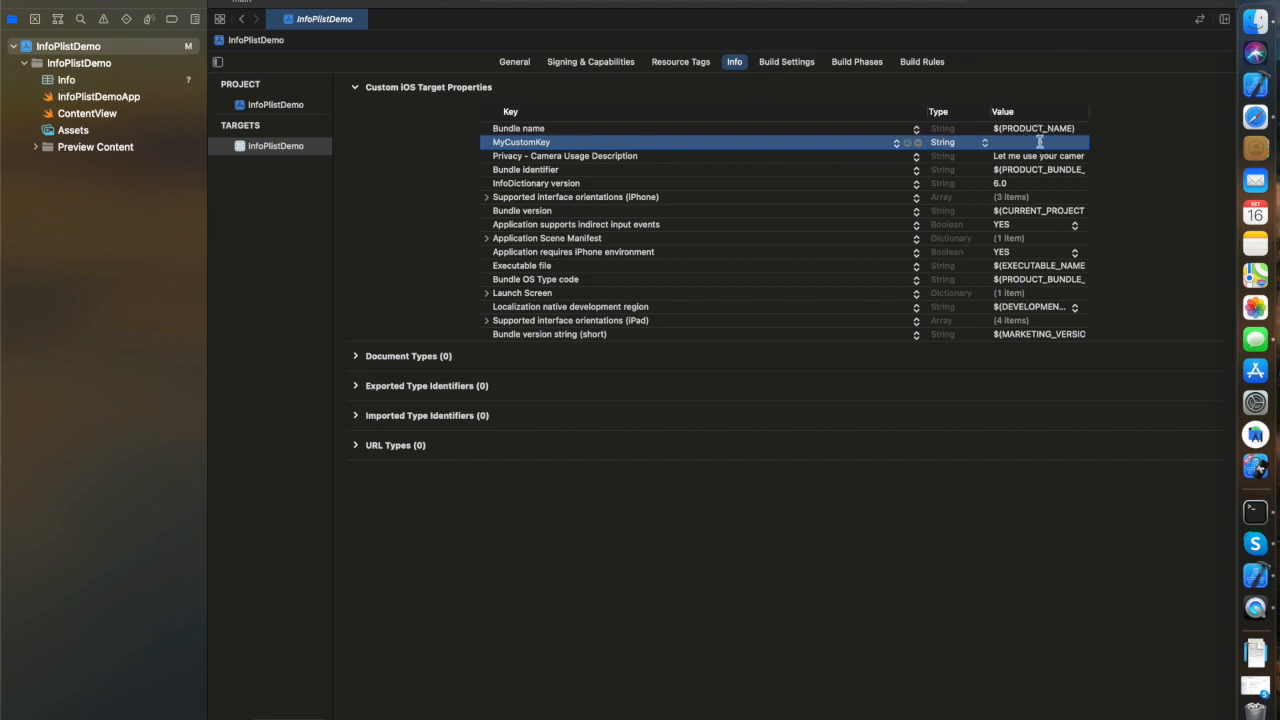
text(jnwdq)
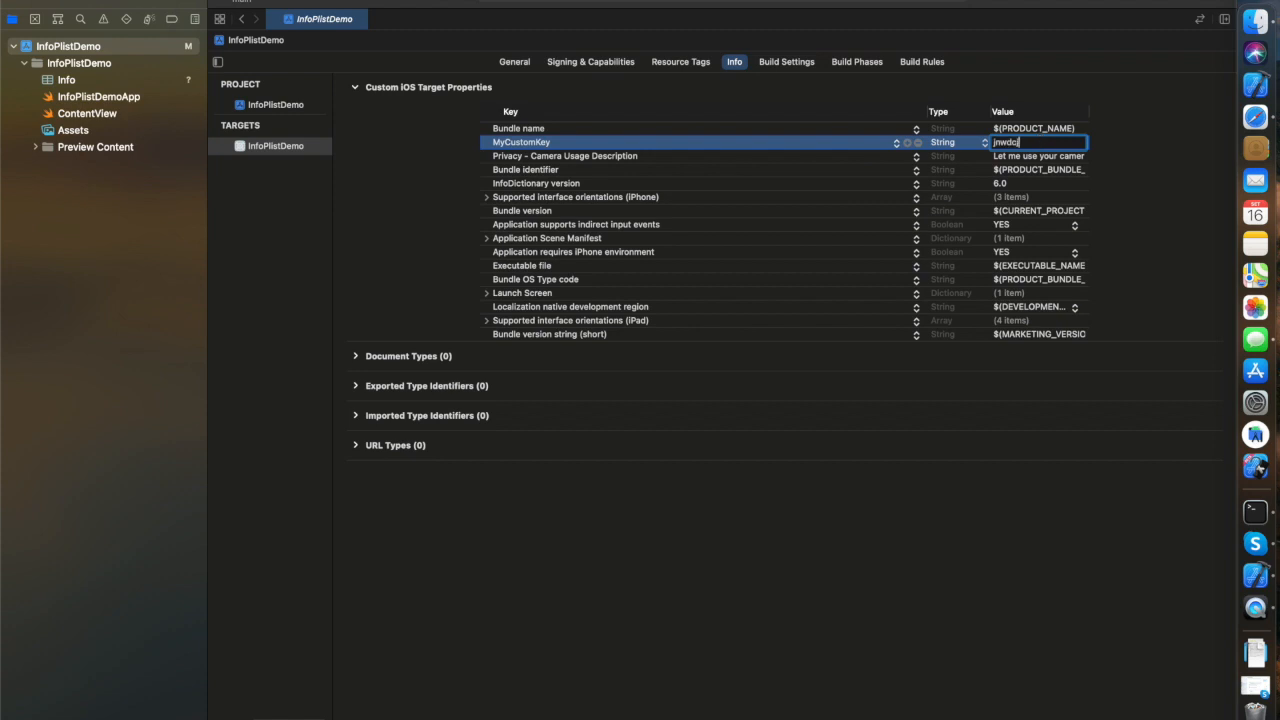
text(jwcbndc87nwdc)
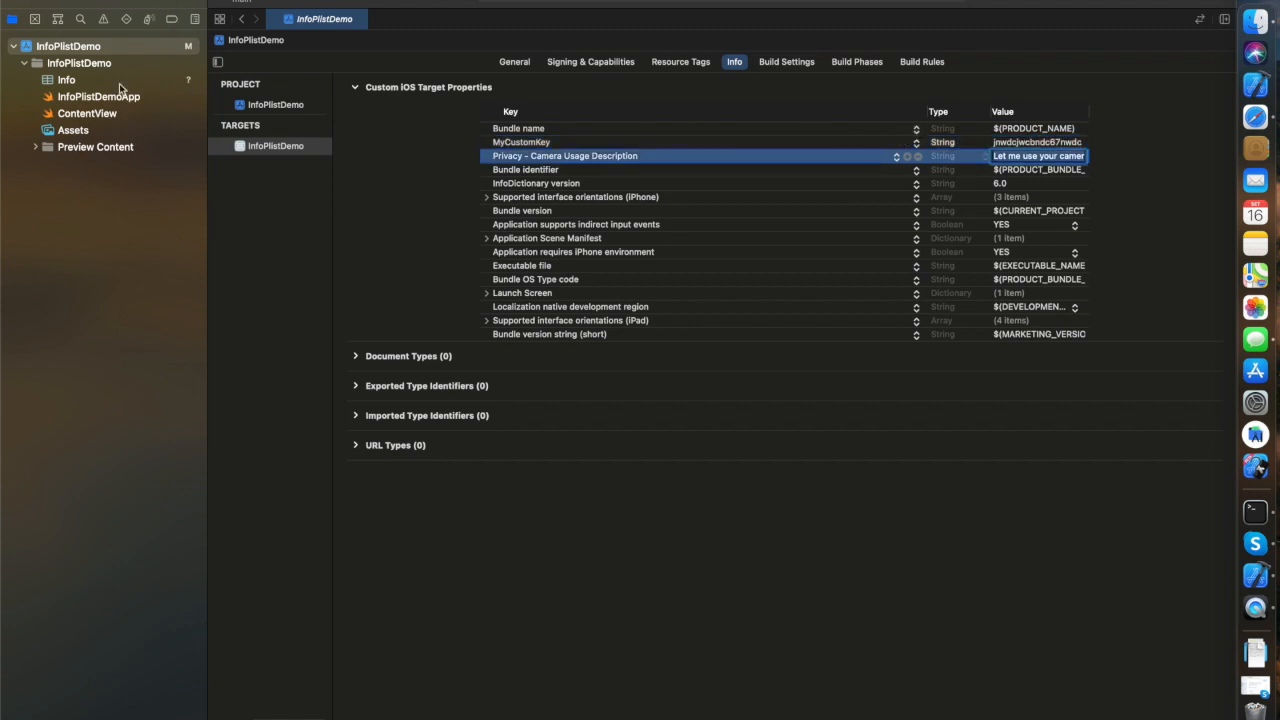
Step: Add a new entry MyCustomBoolKey to the Info property list file
click(66, 80)
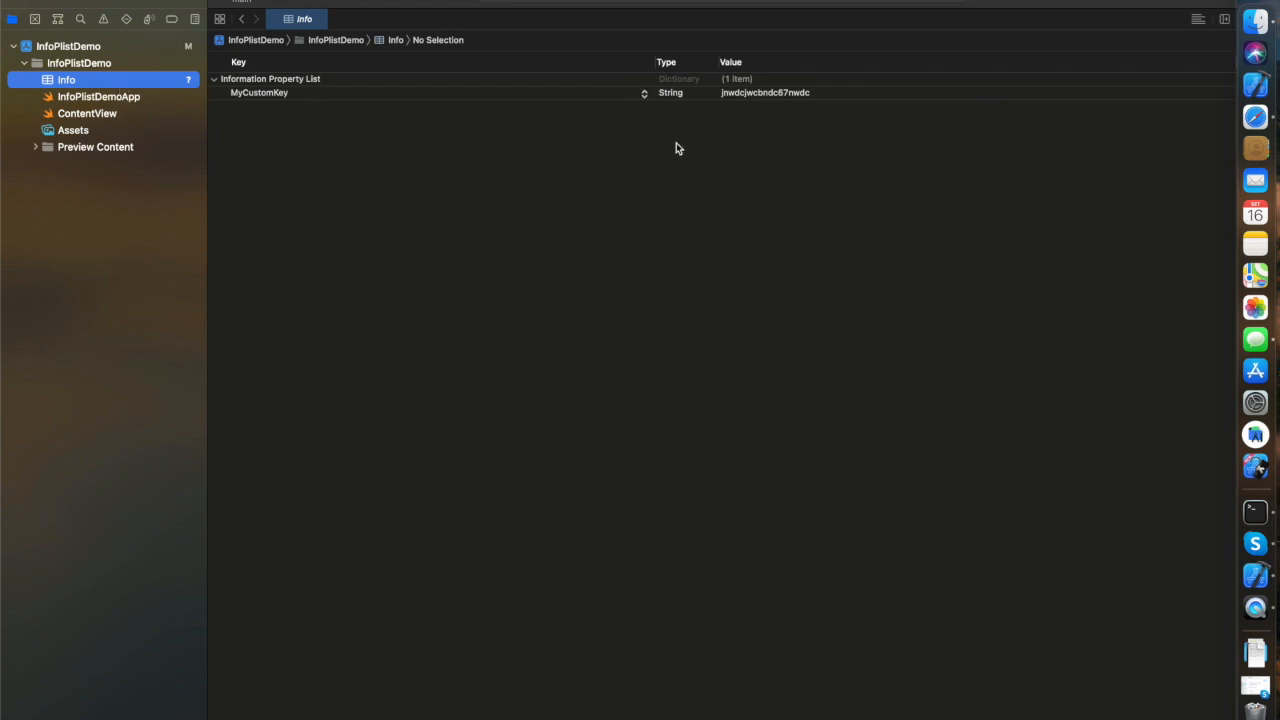
mouse_move(388, 114)
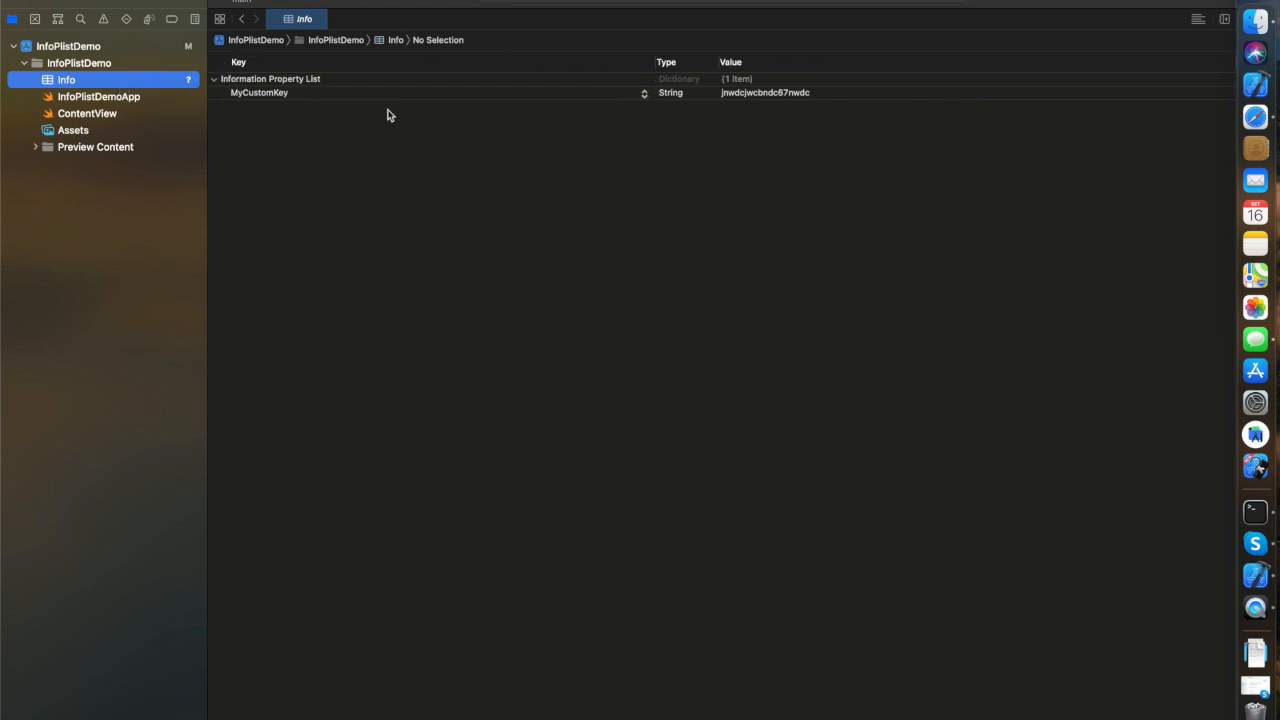
mouse_move(260, 64)
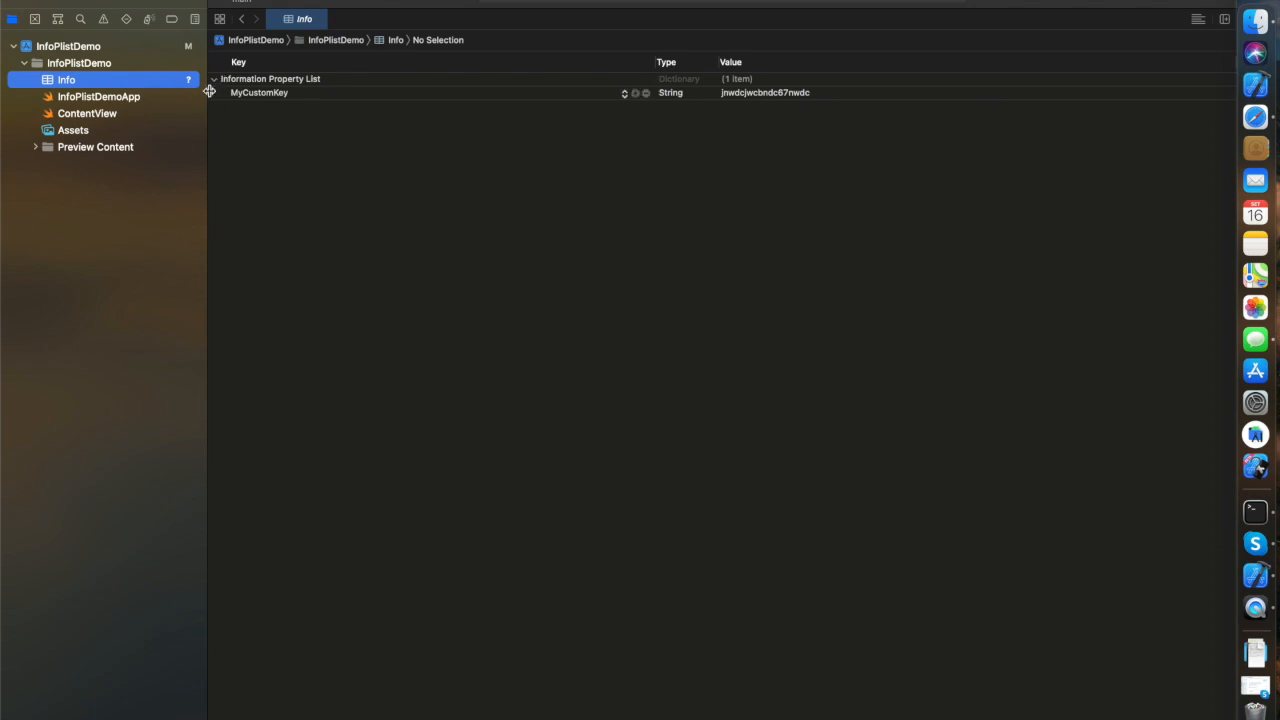
click(68, 46)
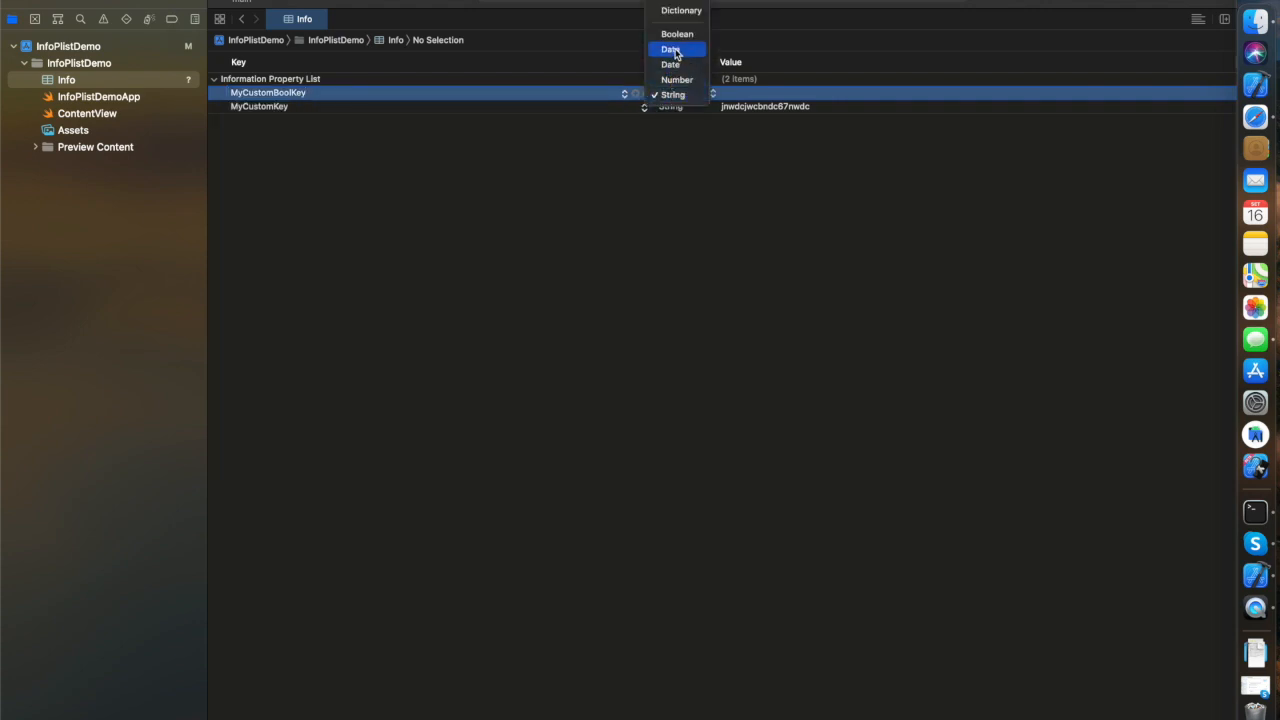
Step: Change MyCustomBoolKey to Boolean type and set its value to YES (1)
click(676, 32)
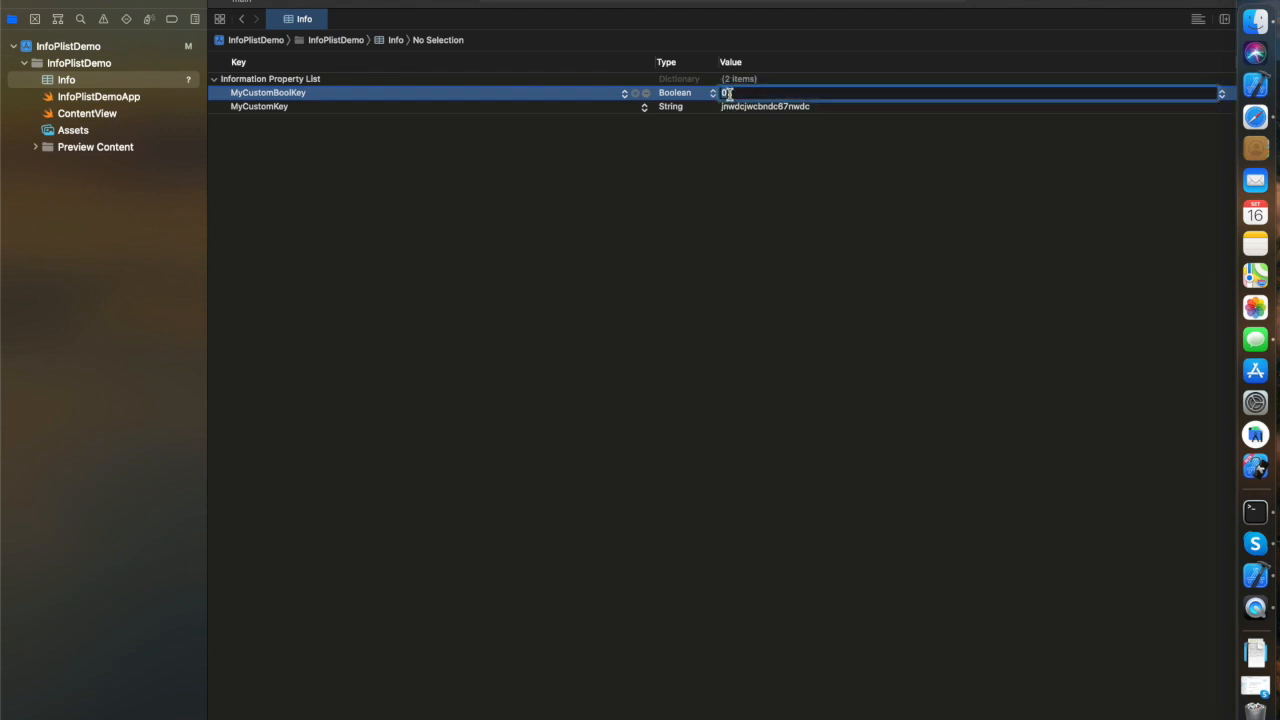
text(TRU)
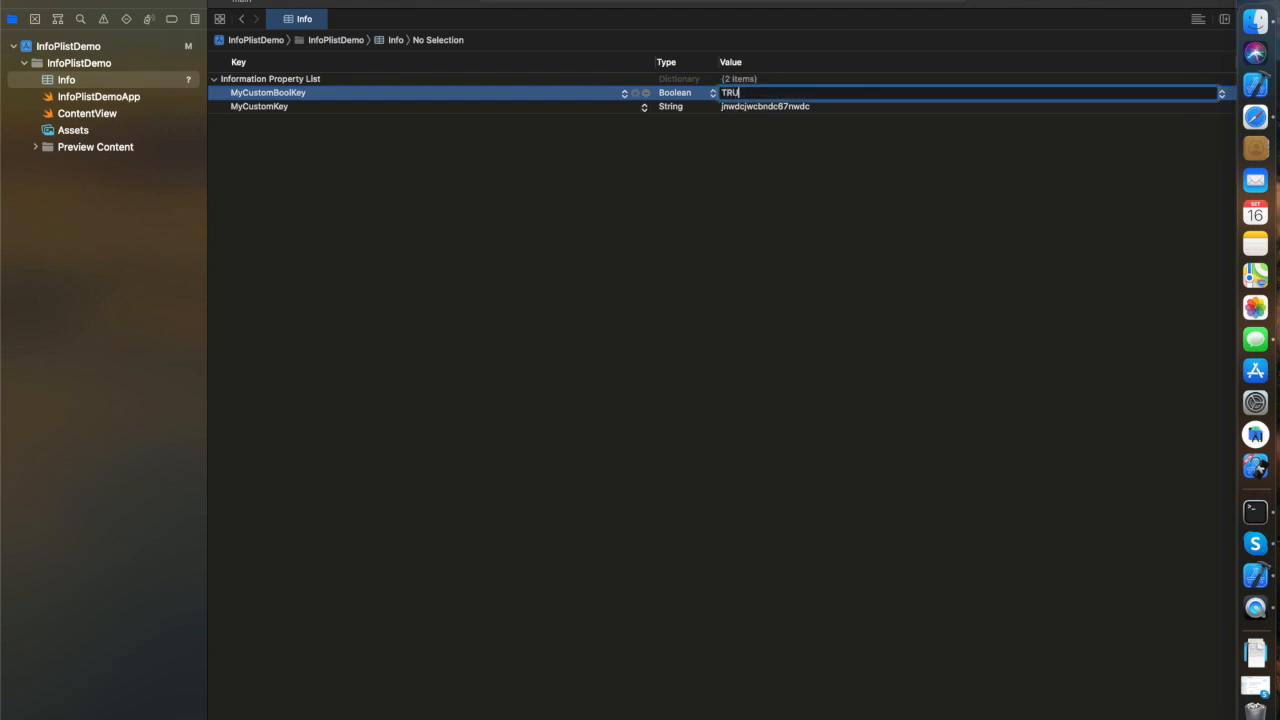
click(764, 106)
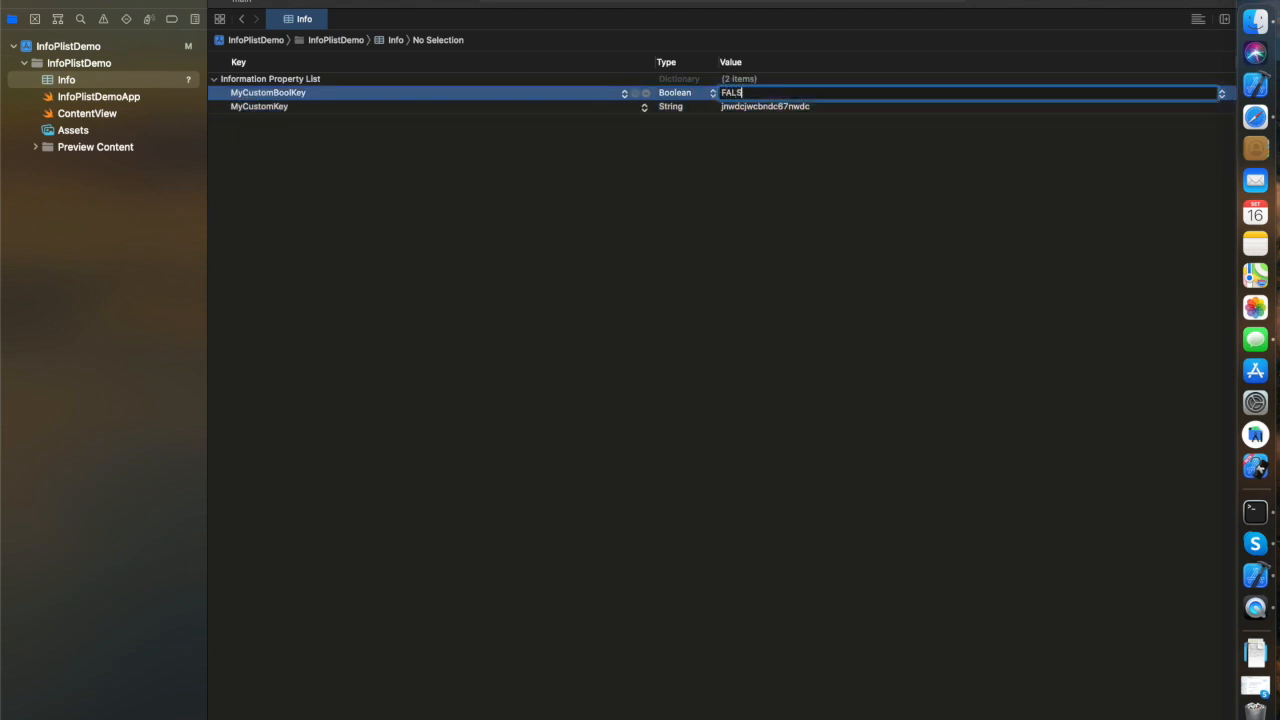
click(764, 106)
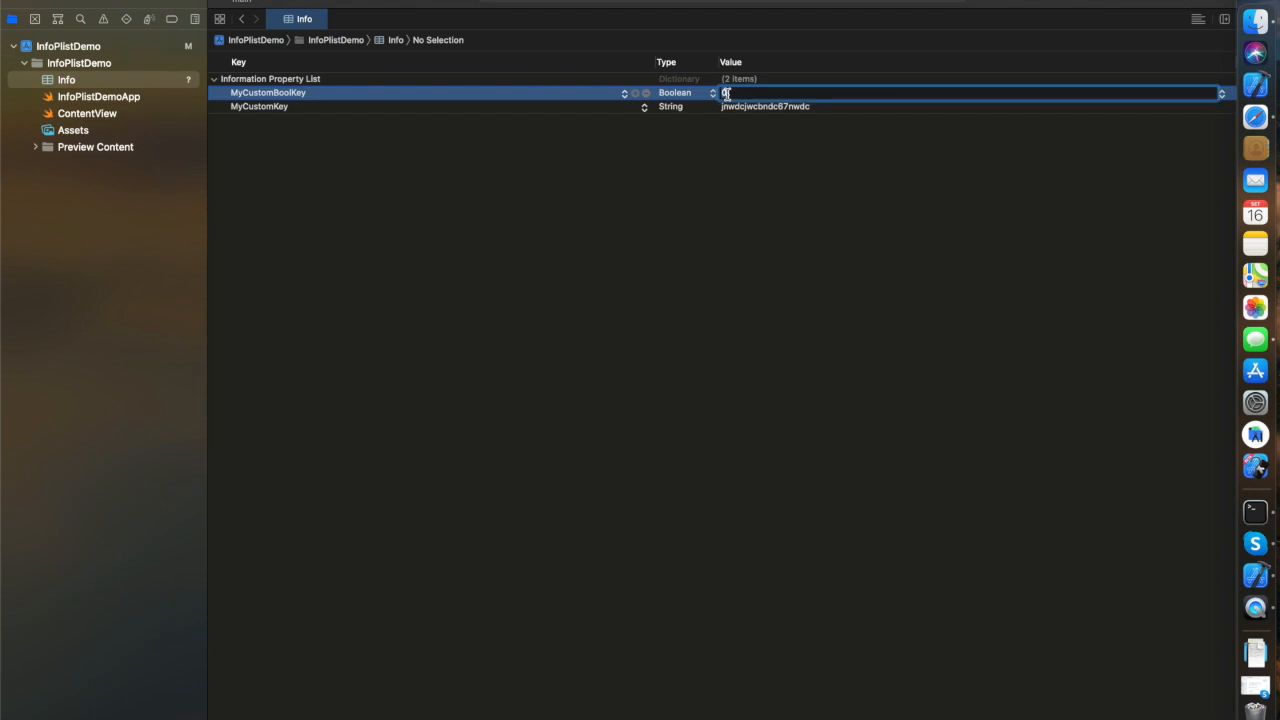
text(YES)
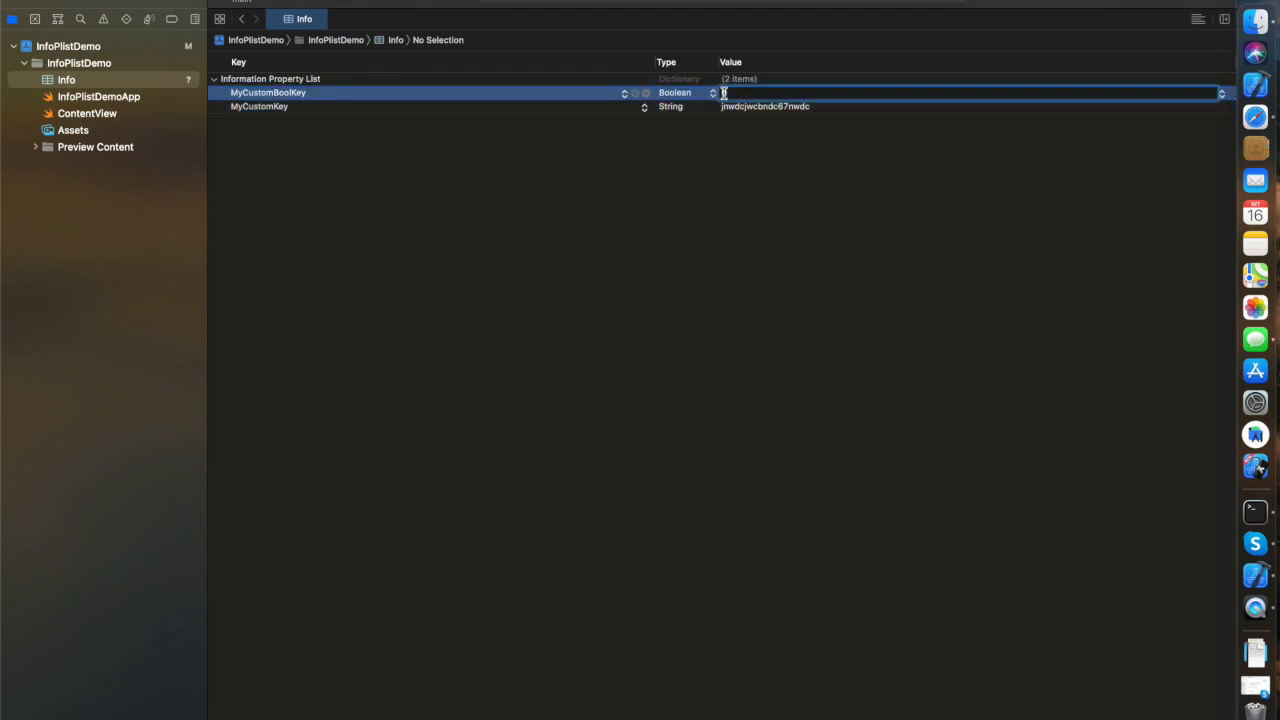
text(5)
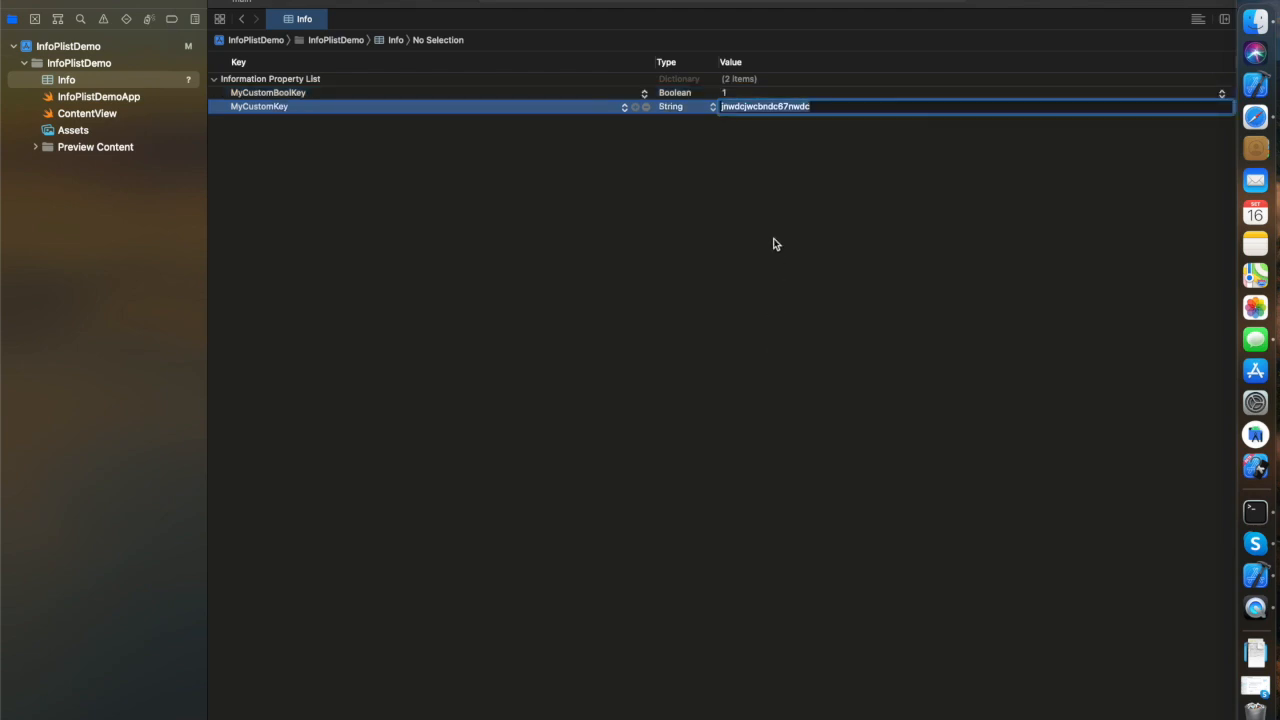
mouse_move(700, 248)
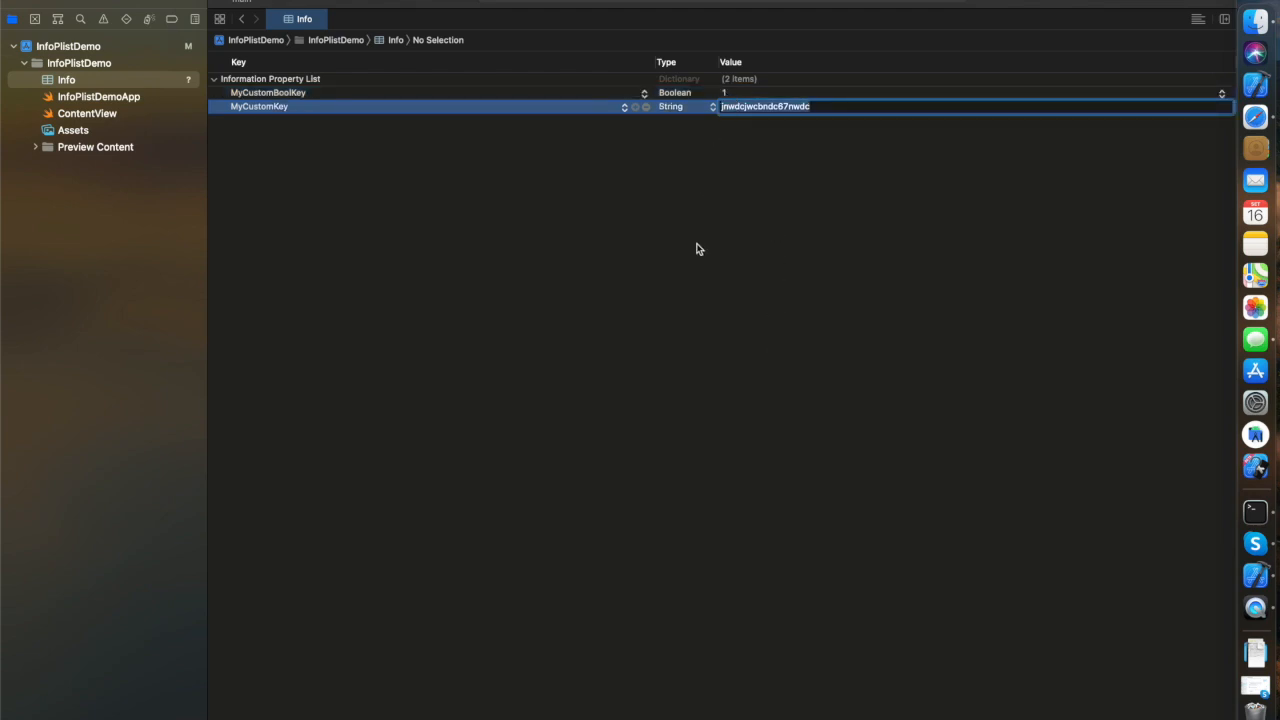